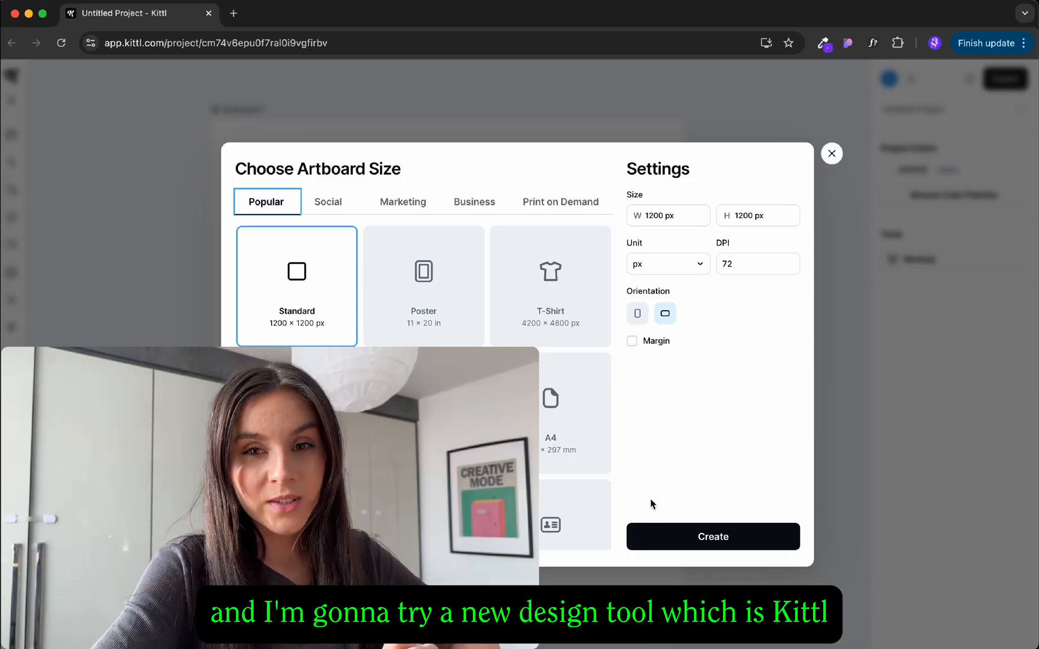
Create a 1080 × 1350 px Instagram Post (Portrait) artboard from the Social presets
{"action": "left_click", "coordinate": [327, 202]}
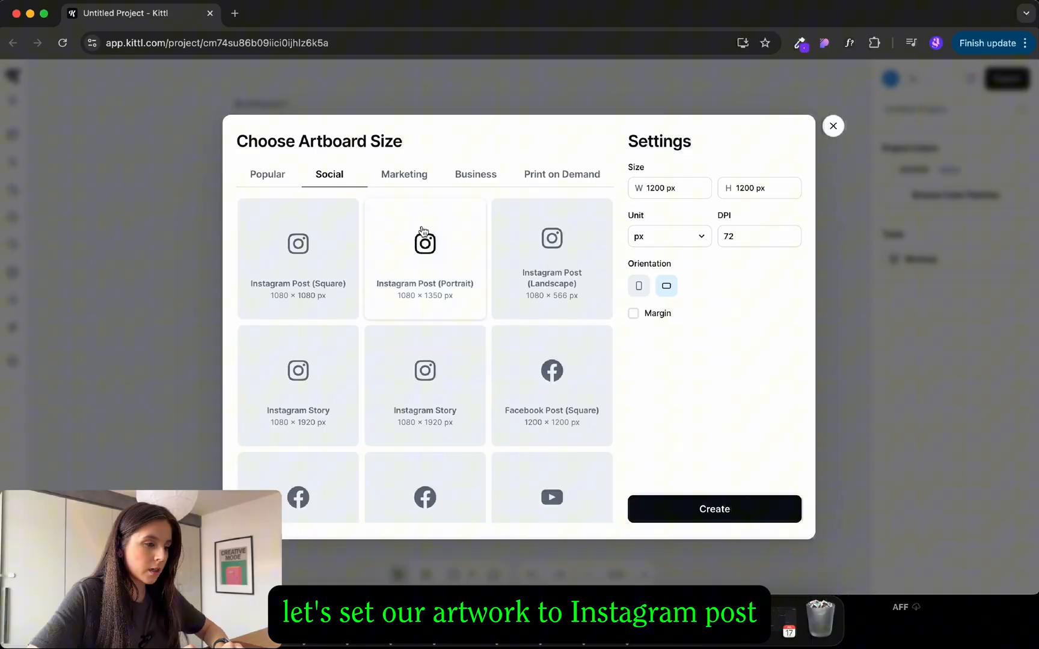
{"action": "left_click", "coordinate": [424, 259]}
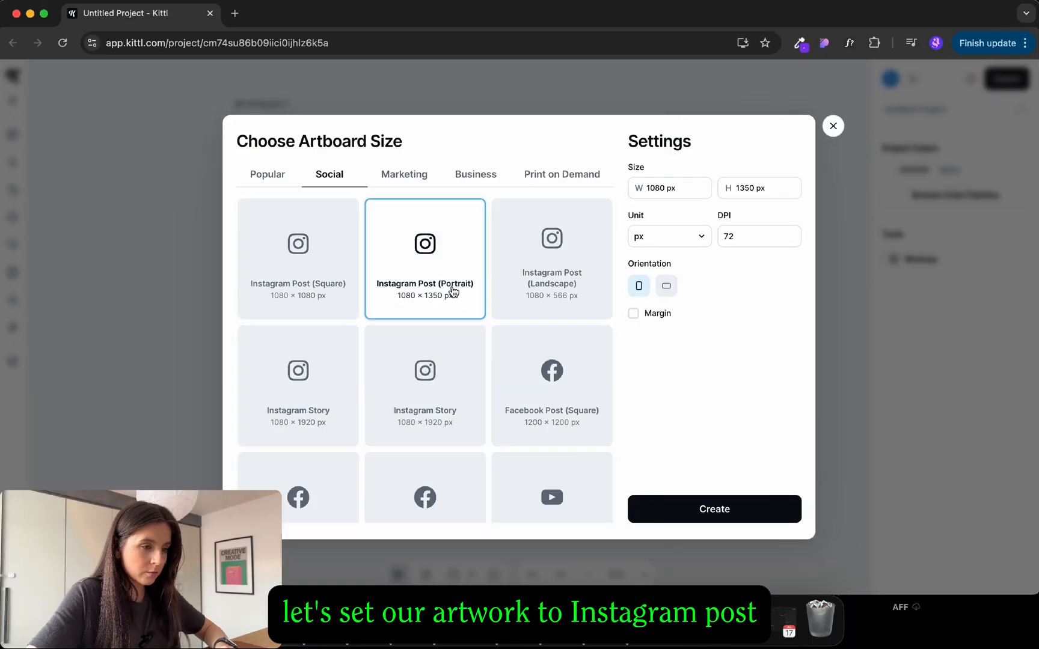
{"action": "left_click", "coordinate": [715, 508]}
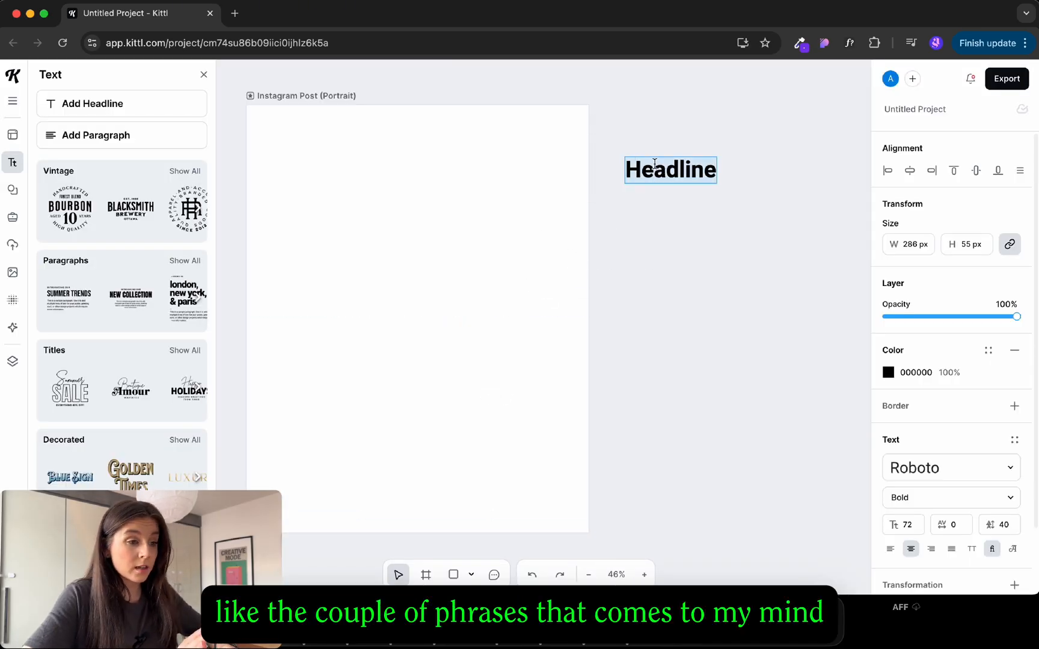
Type draft headlines 'Pixel perfect', 'Google font', 'Design Handoff' and 'Final final' beside the artboard
{"action": "type", "text": "Pixel perfect"}
{"action": "type", "text": "G"}
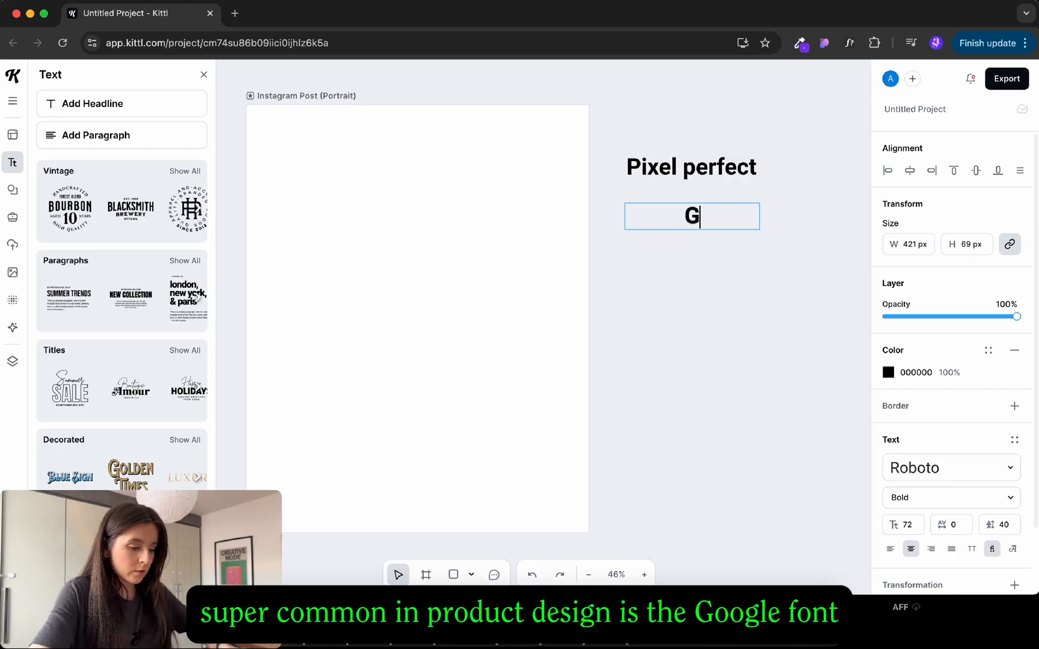
{"action": "type", "text": "oogle font"}
{"action": "type", "text": "Final final"}
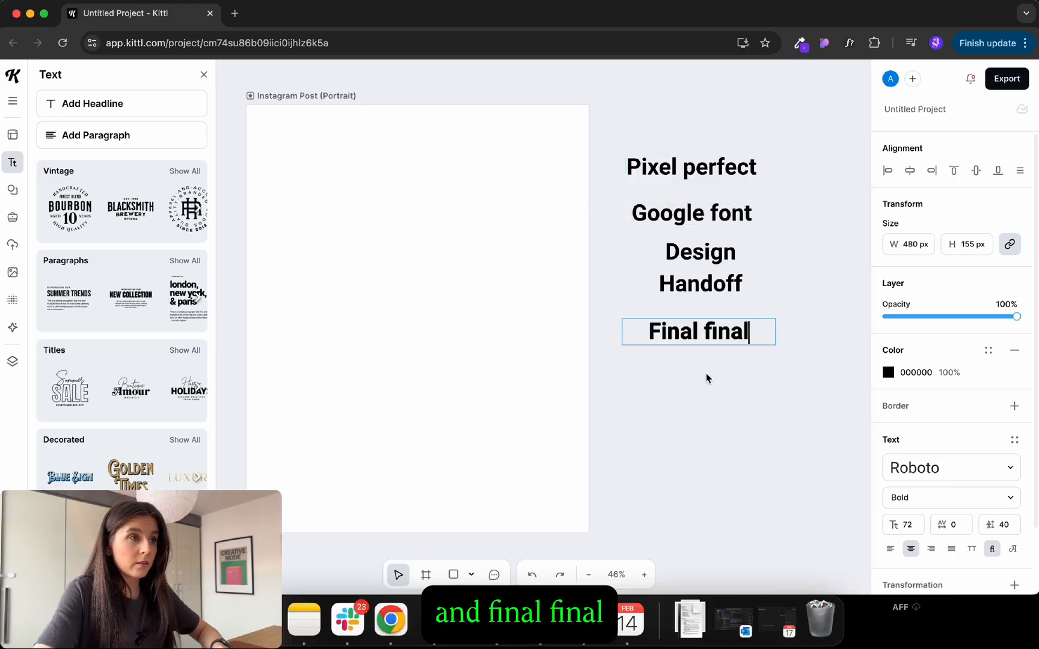
{"action": "left_click", "coordinate": [653, 377]}
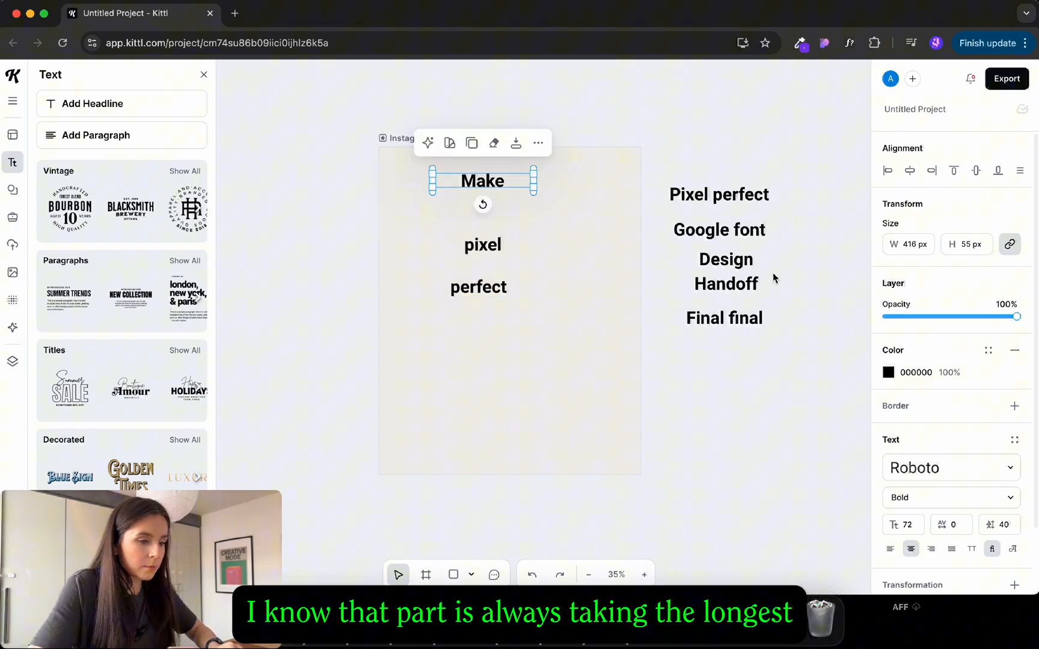
Set the title words in Hubot Sans and stack them as MAKE IT PIXEL PERFECT
{"action": "left_click", "coordinate": [949, 468]}
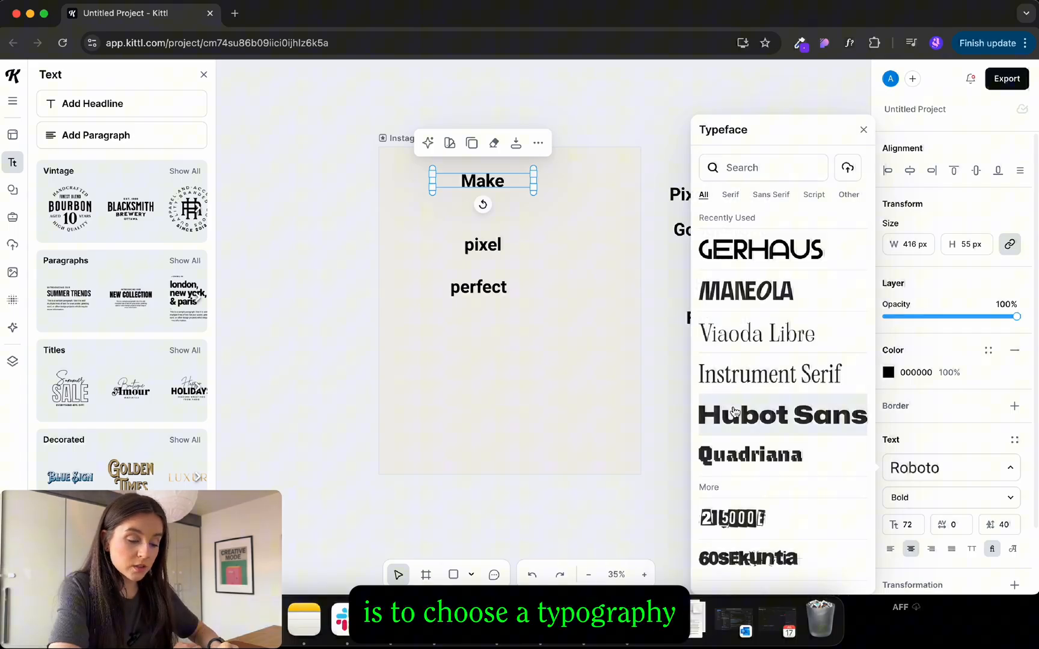
{"action": "left_click", "coordinate": [782, 414]}
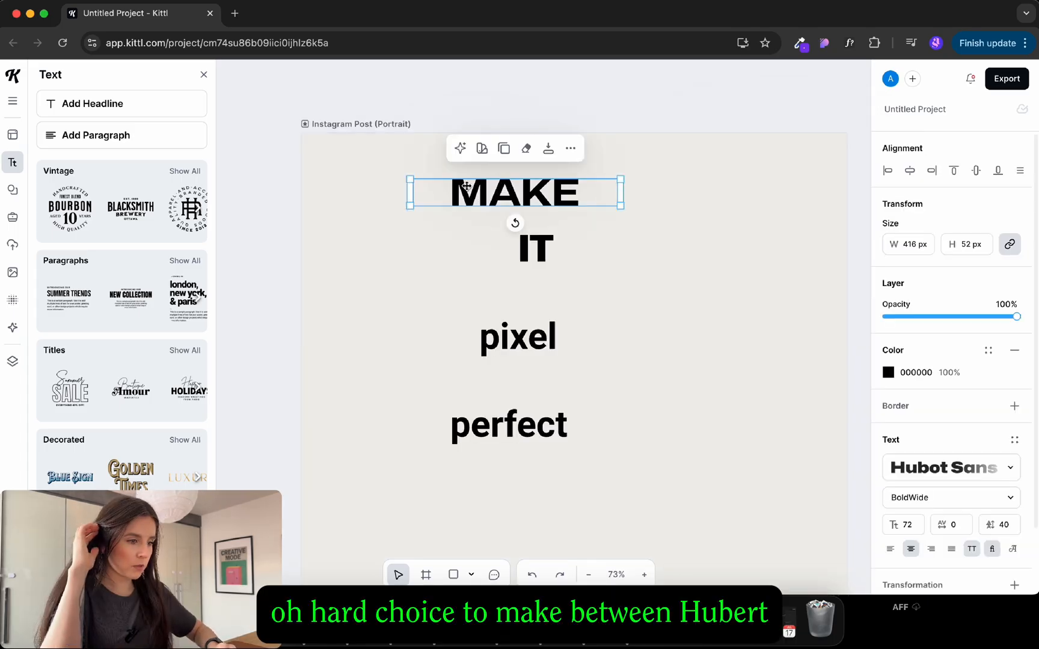
{"action": "left_click", "coordinate": [535, 249]}
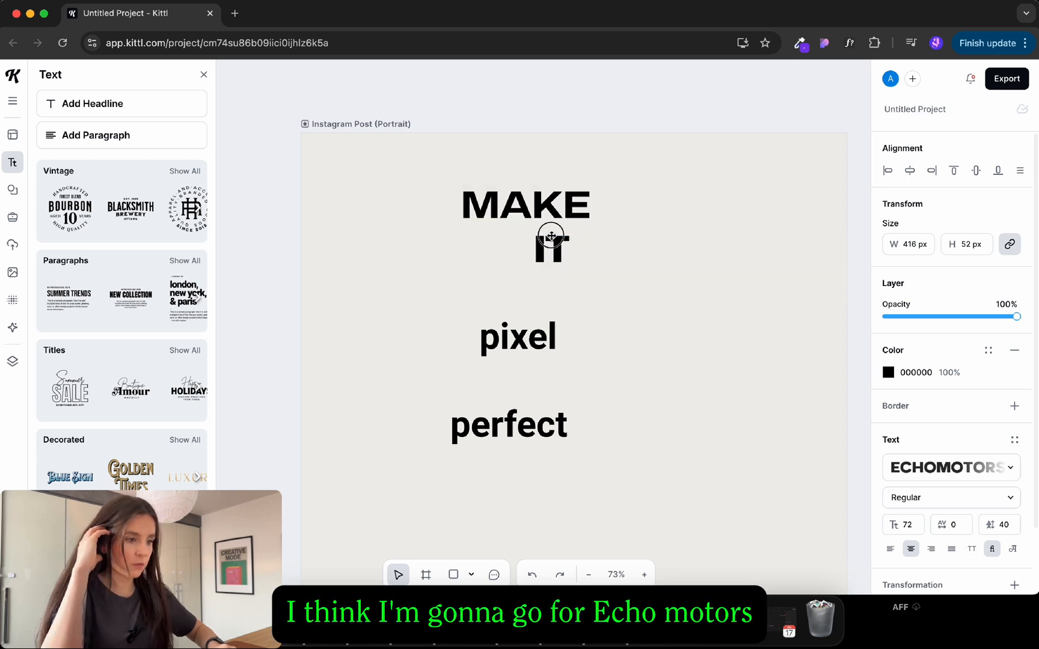
{"action": "left_click", "coordinate": [526, 207]}
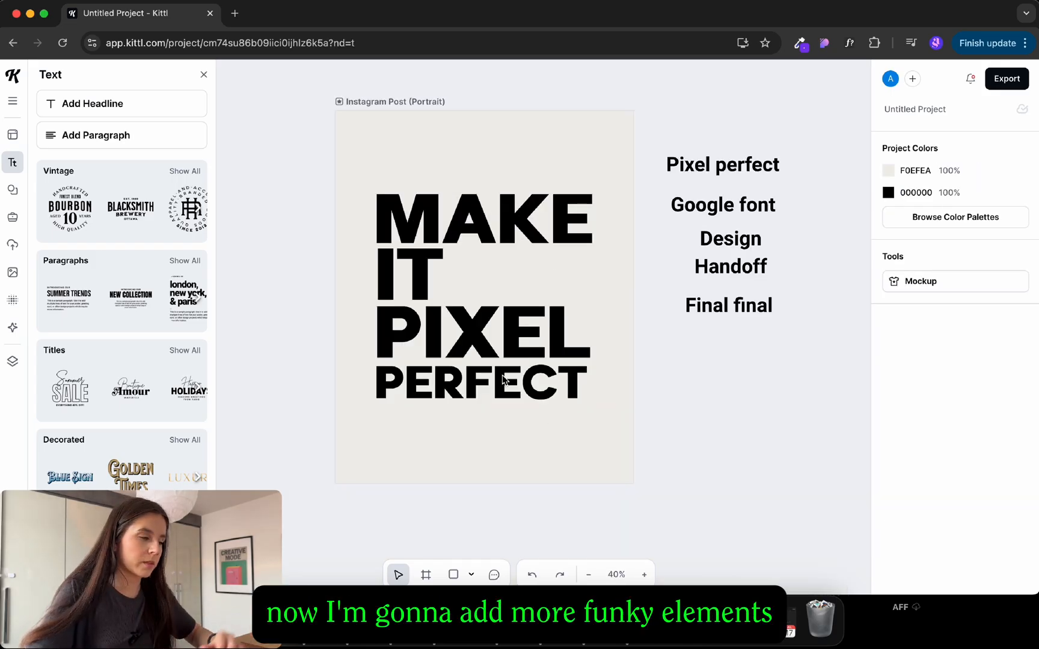
Add textured blob shapes from Elements, placing an orange splat near PERFECT
{"action": "left_click", "coordinate": [12, 190]}
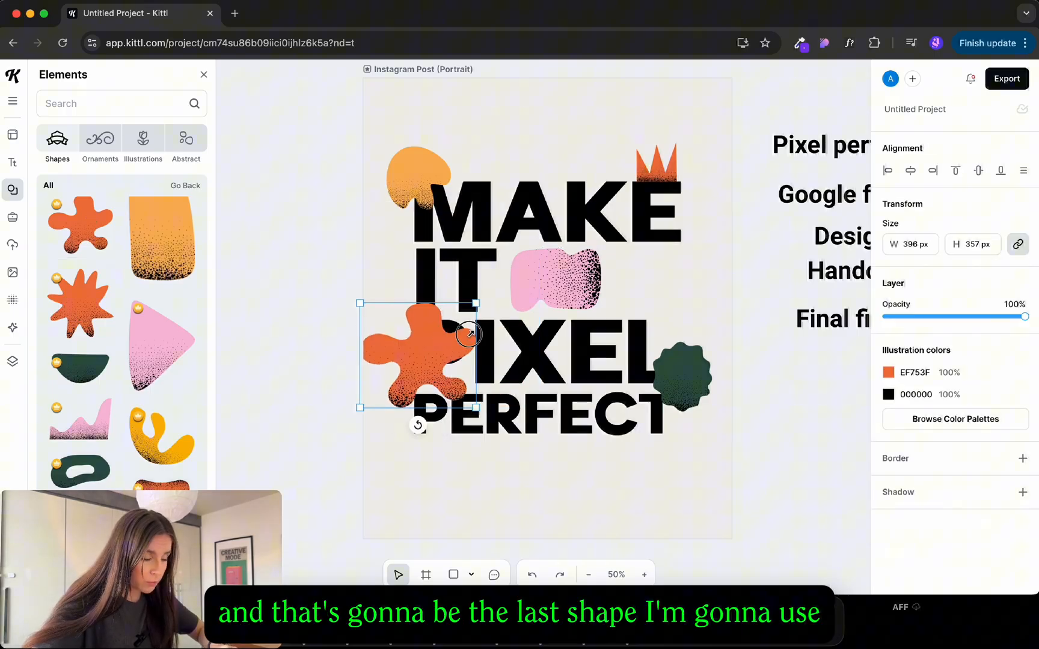
{"action": "left_click", "coordinate": [566, 521]}
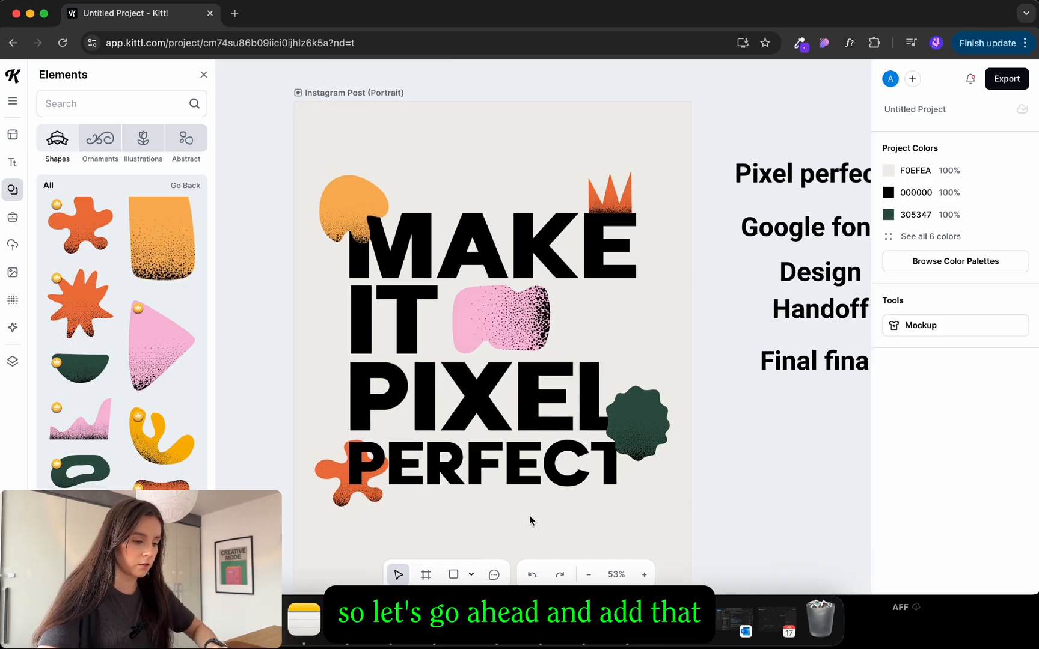
{"action": "left_click", "coordinate": [12, 163]}
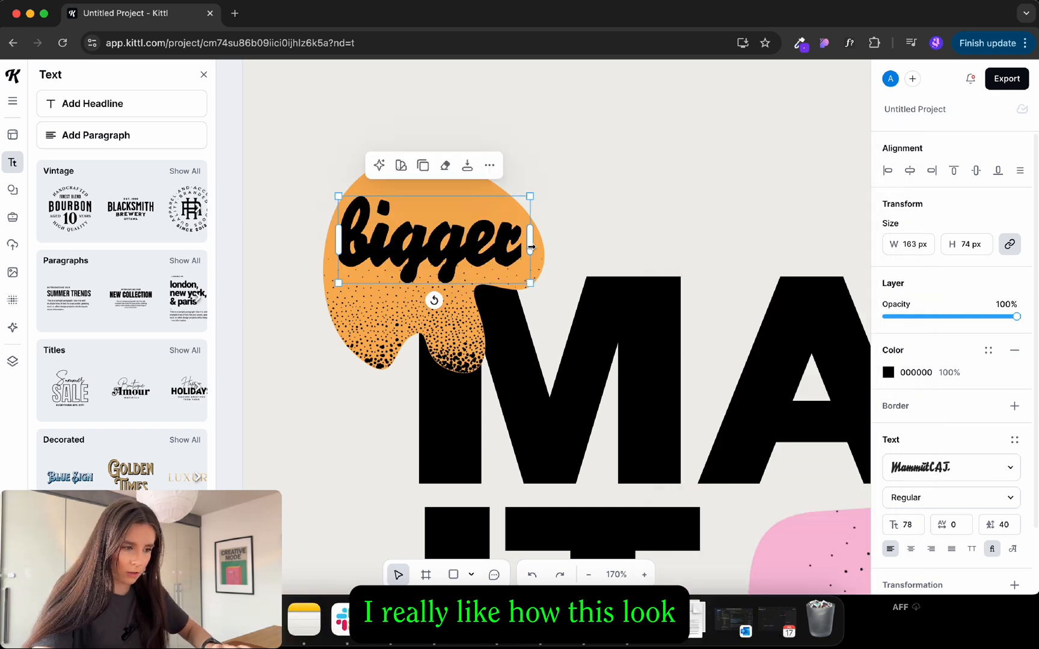
Apply a Distort transformation to 'bigger' and style the 'More spacing' label
{"action": "scroll", "scroll_direction": "down", "scroll_amount": 3}
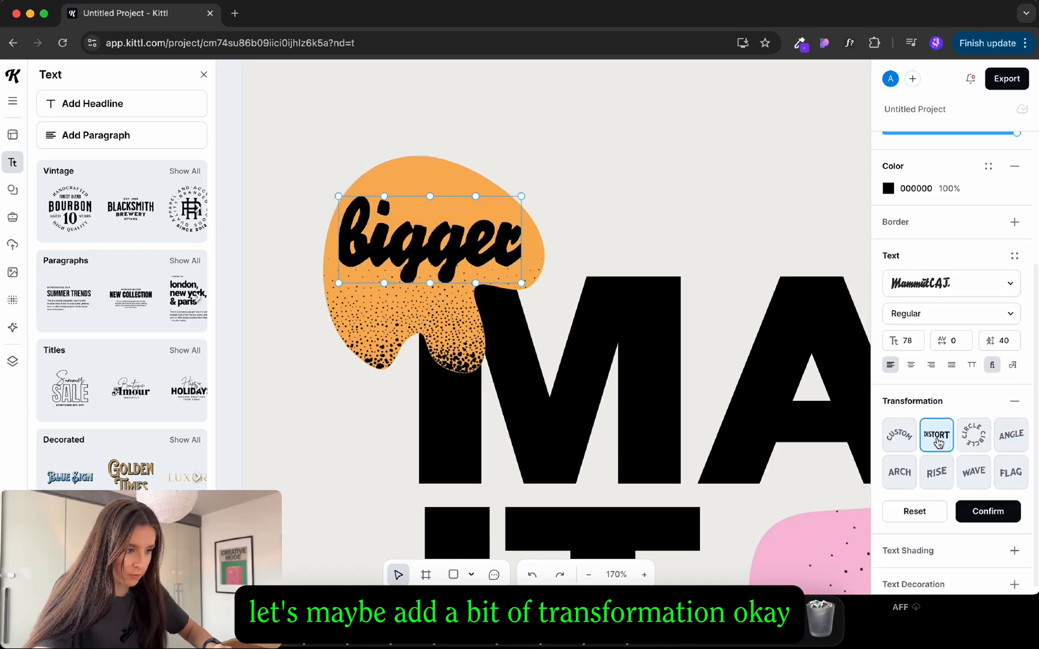
{"action": "left_click", "coordinate": [935, 436]}
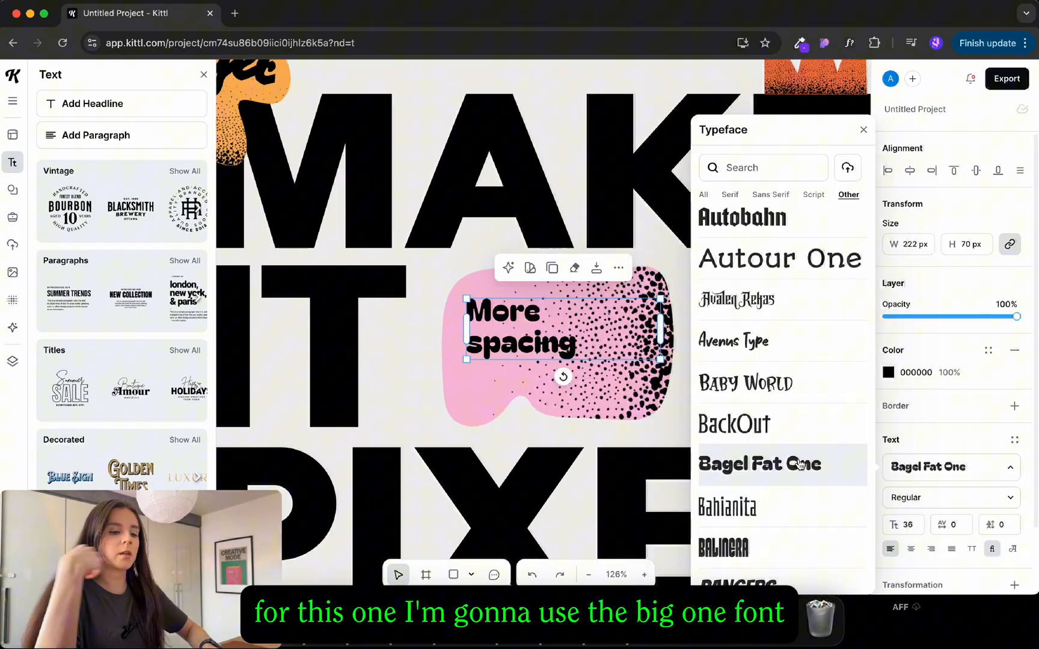
{"action": "mouse_move", "coordinate": [409, 426]}
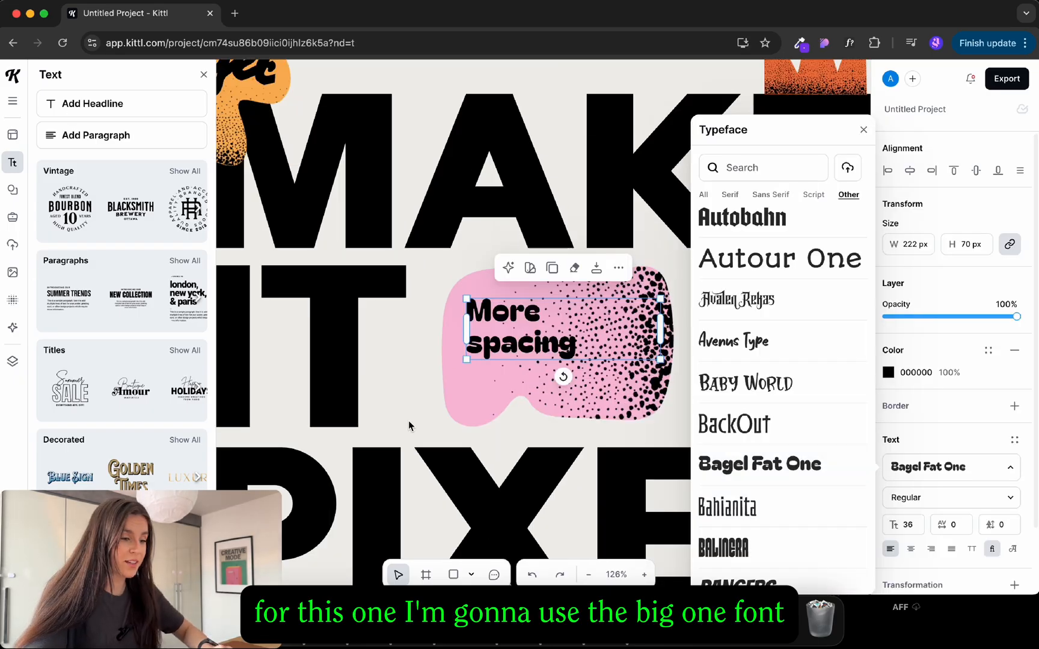
{"action": "left_click", "coordinate": [936, 428]}
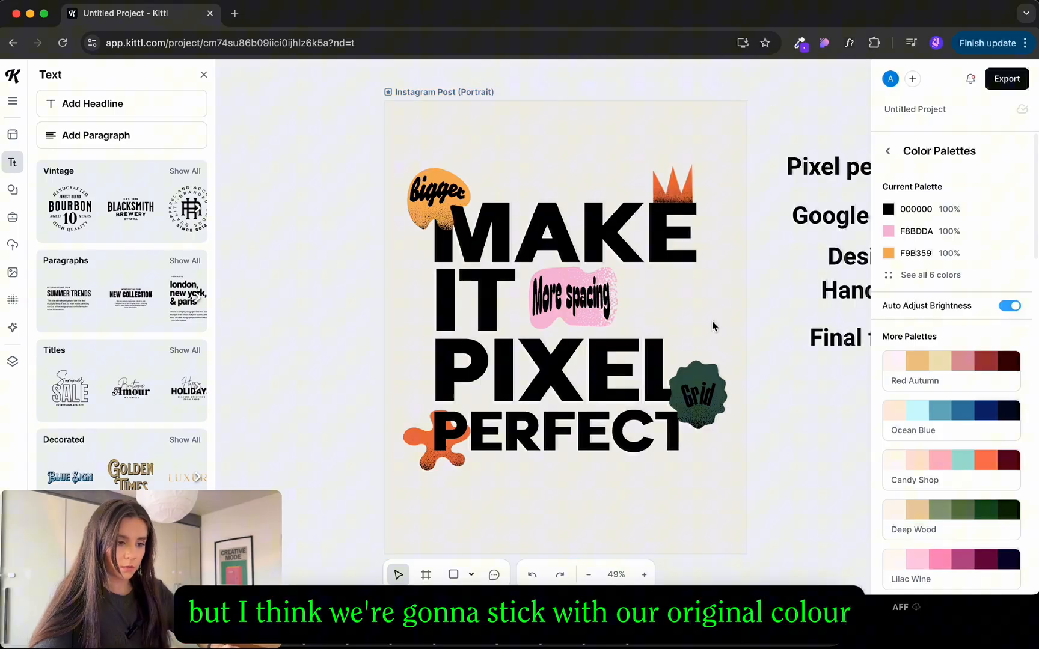
Select the dark green Grid badge and change its shade of green
{"action": "left_click", "coordinate": [695, 396]}
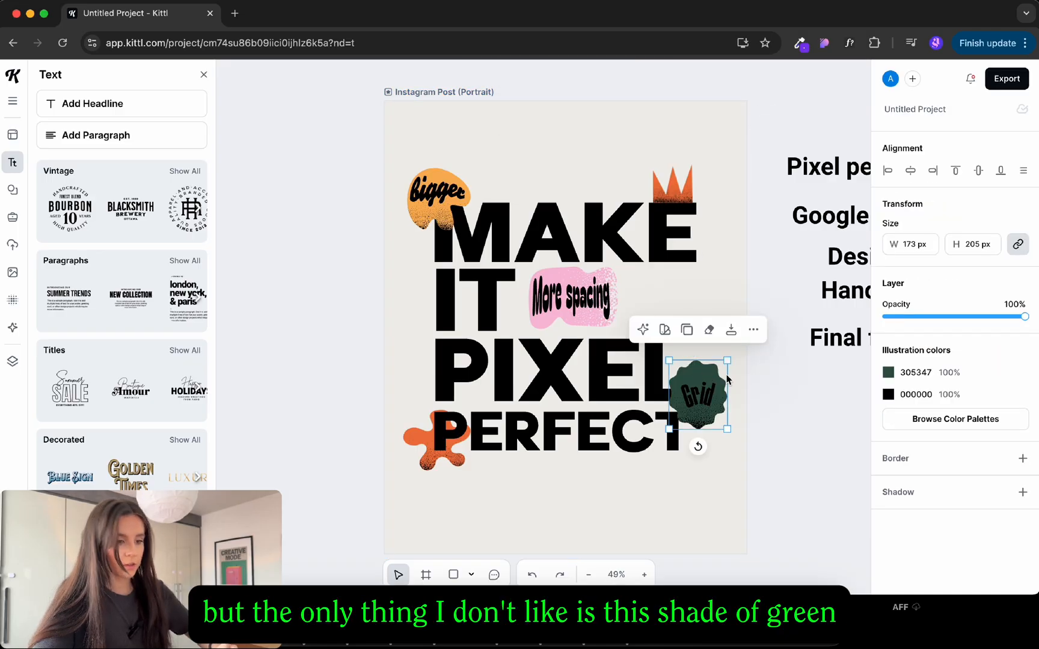
{"action": "left_click", "coordinate": [891, 372]}
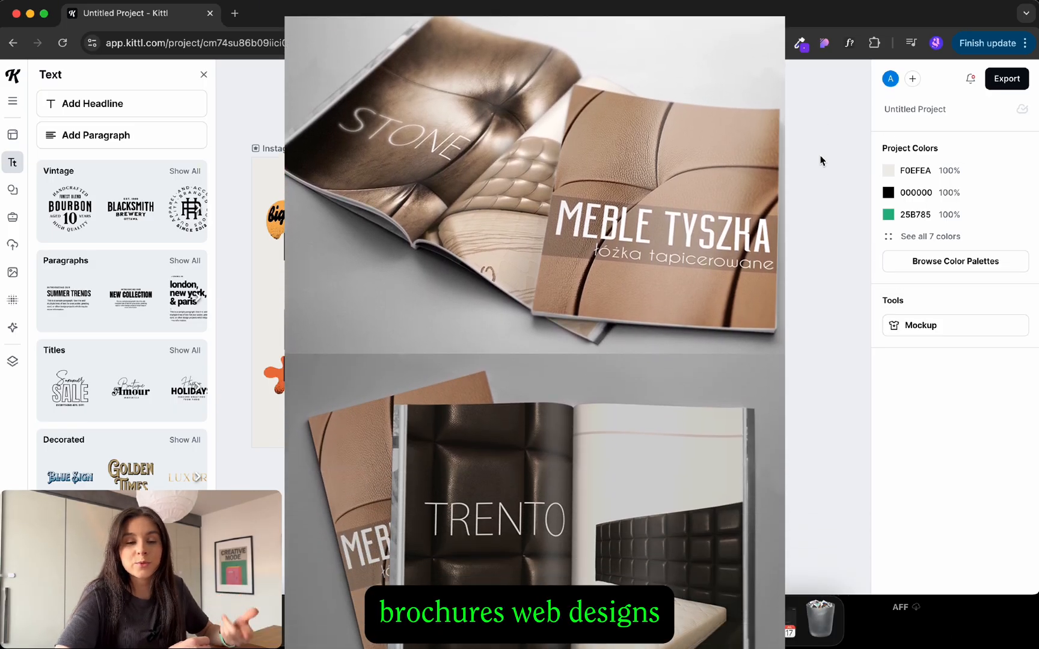
Scroll through the colour options to find a brighter green for the badge
{"action": "scroll", "scroll_direction": "down", "scroll_amount": 3}
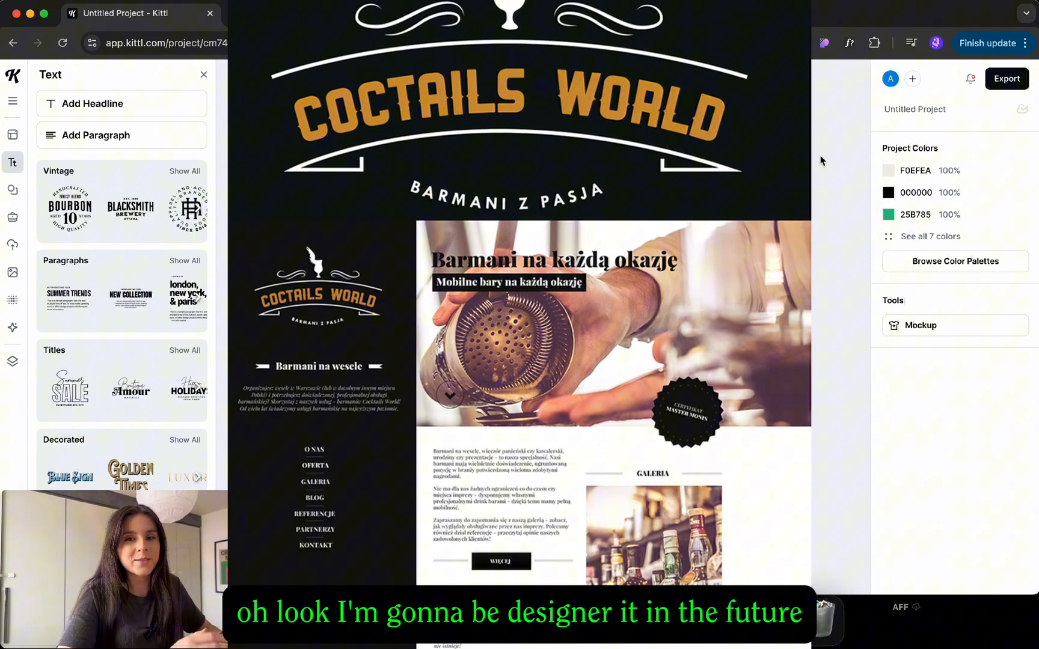
{"action": "scroll", "scroll_direction": "down", "scroll_amount": 3}
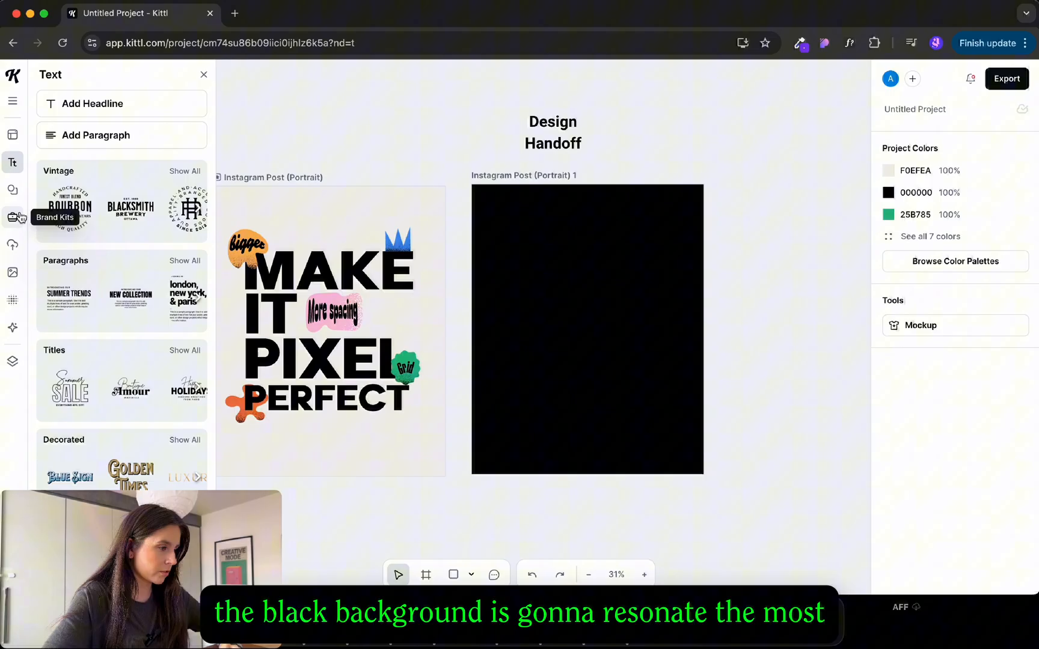
Search Elements for 'folder' and browse the folder illustrations for the black artboard
{"action": "left_click", "coordinate": [12, 190]}
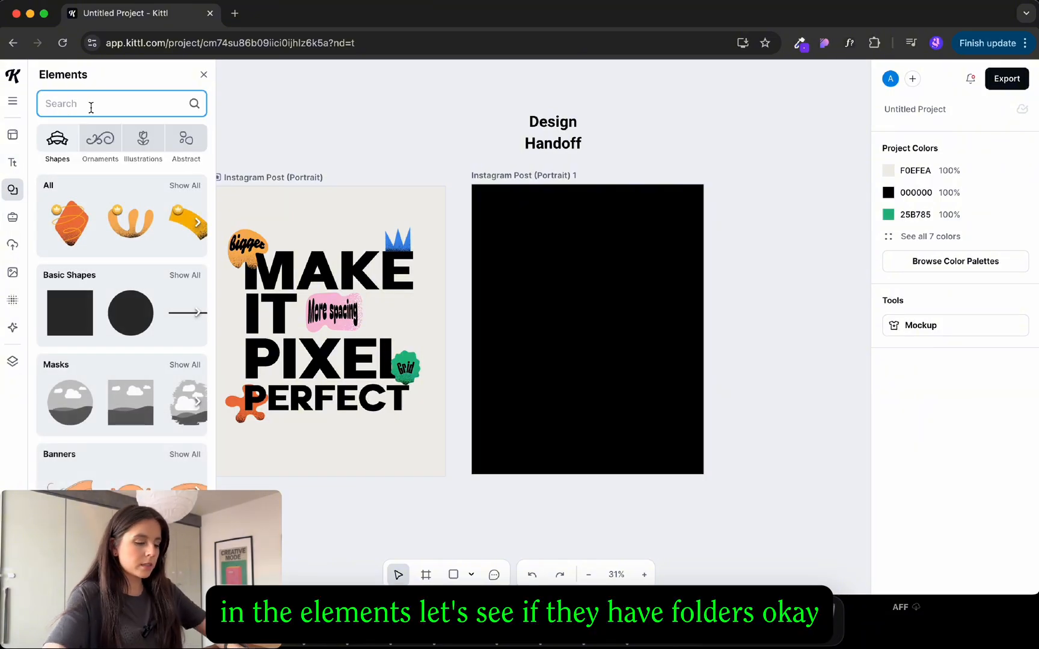
{"action": "type", "text": "folder"}
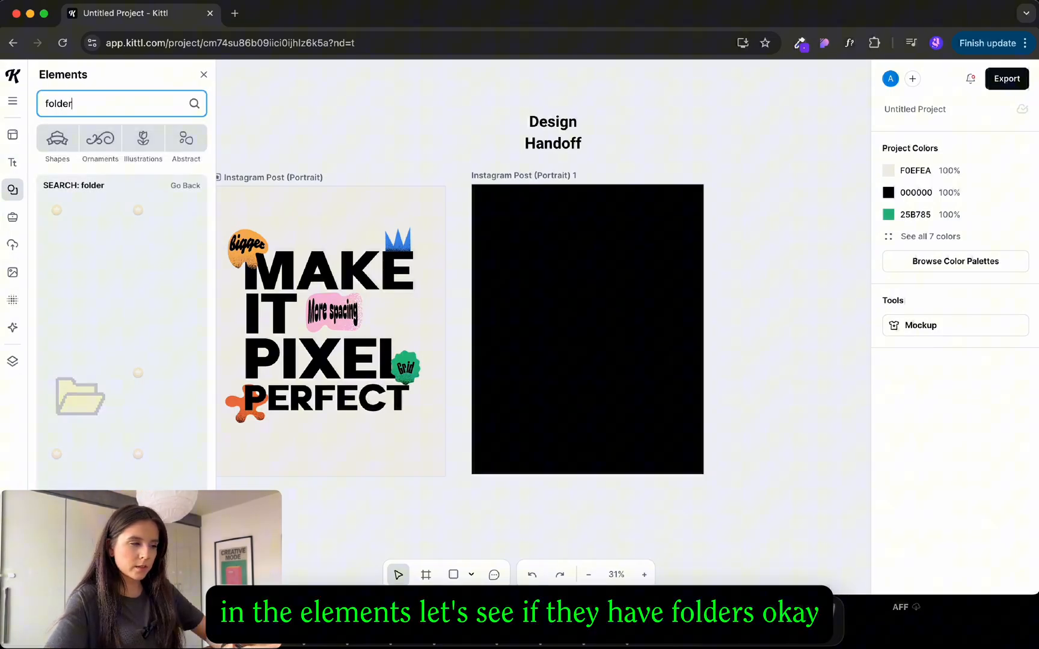
{"action": "scroll", "scroll_direction": "down", "scroll_amount": 3}
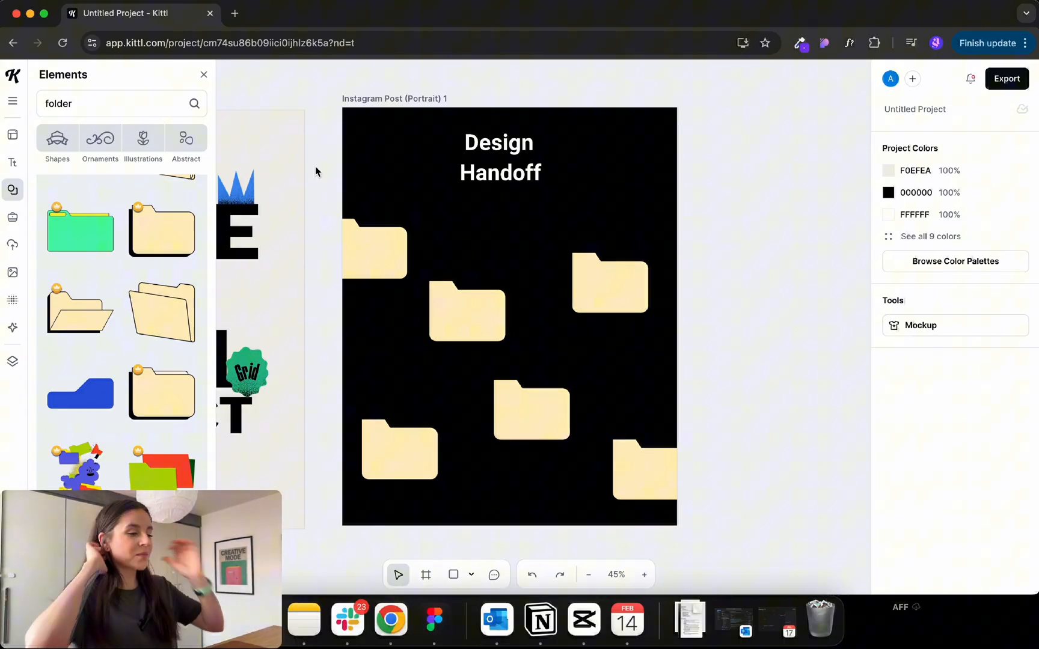
Set the Handoff word in a pixel typeface found by searching 'pix'
{"action": "left_click", "coordinate": [610, 284]}
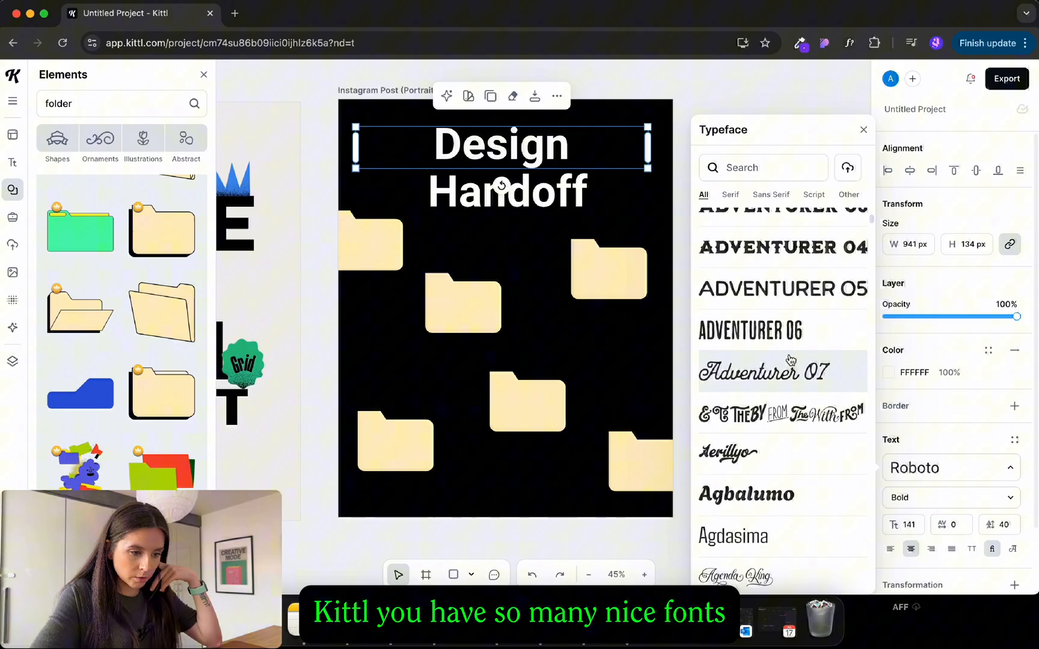
{"action": "scroll", "scroll_direction": "down", "scroll_amount": 3}
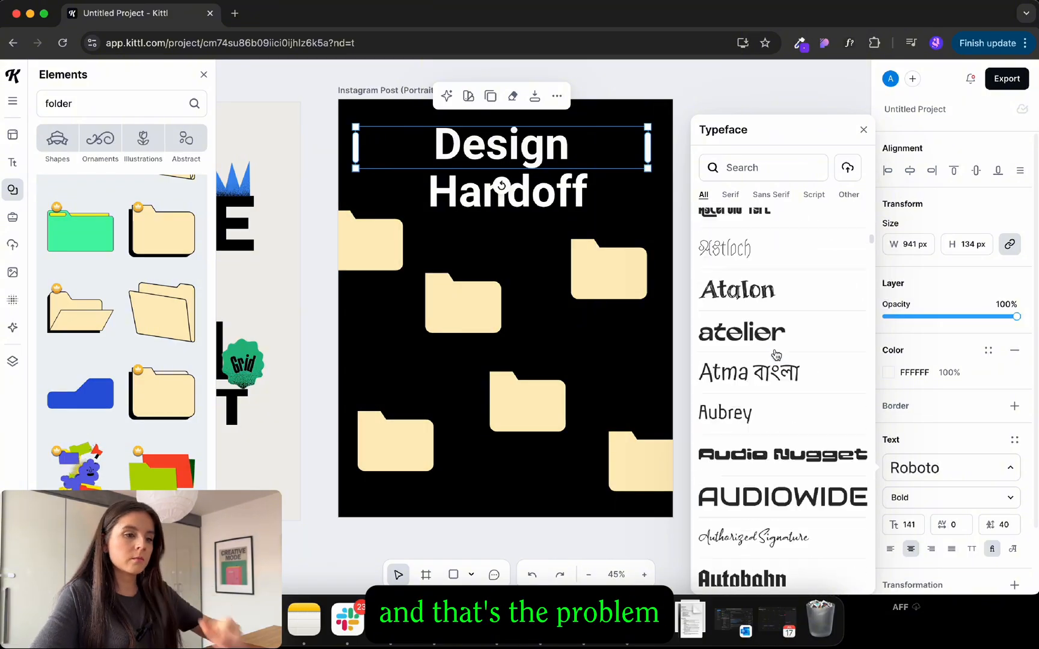
{"action": "left_click", "coordinate": [749, 390]}
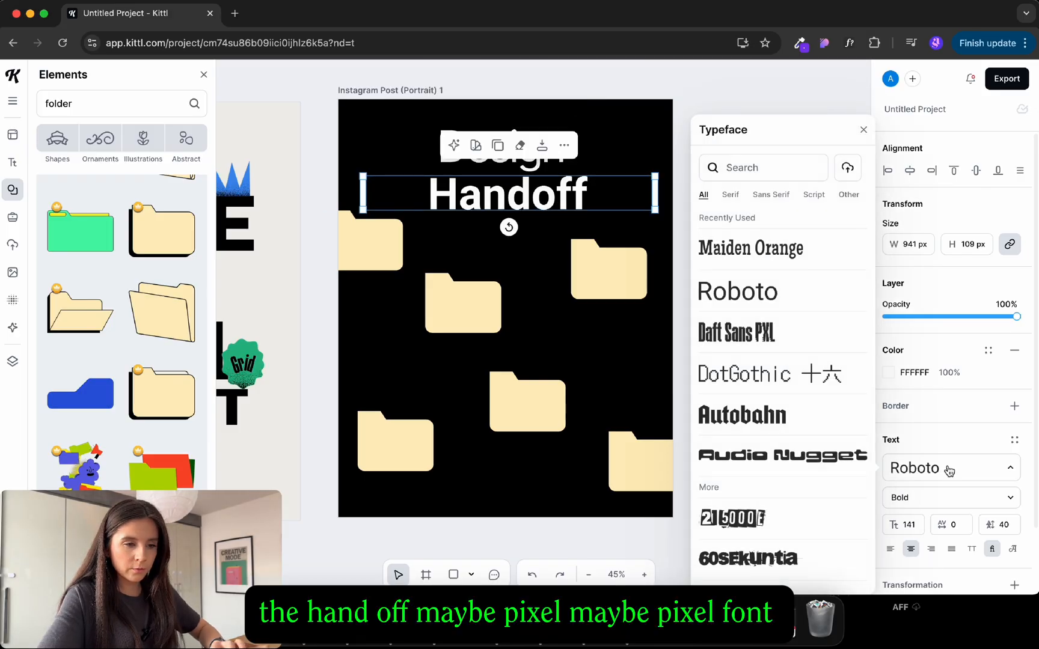
{"action": "type", "text": "pix"}
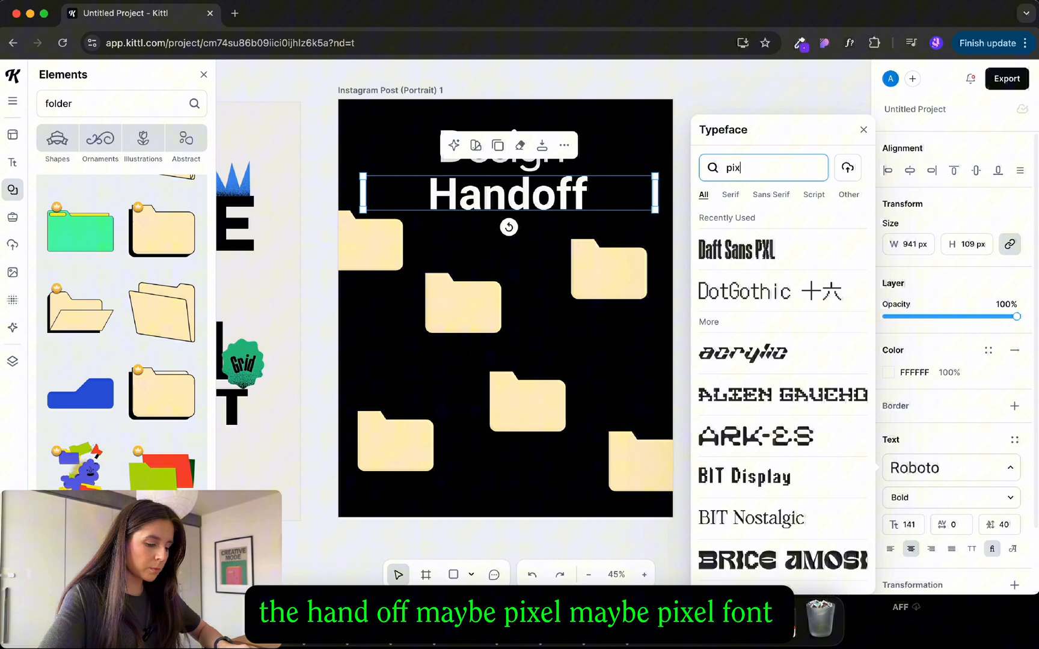
{"action": "left_click", "coordinate": [761, 292]}
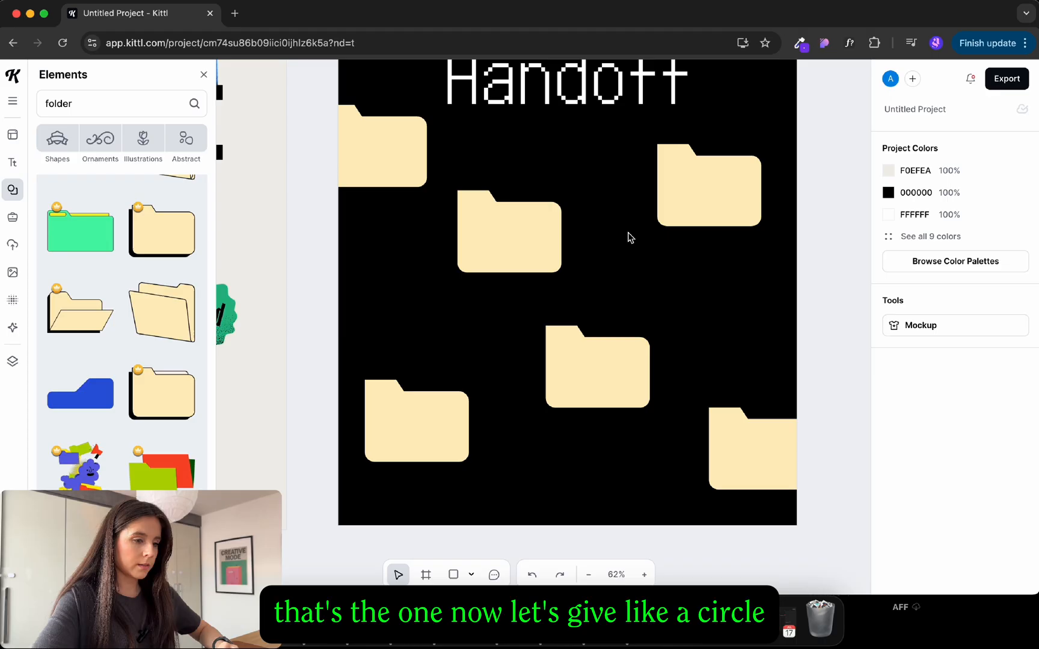
Add a circle dot, set the label in Times New Roman, and give the dot a bright colour
{"action": "left_click", "coordinate": [113, 103]}
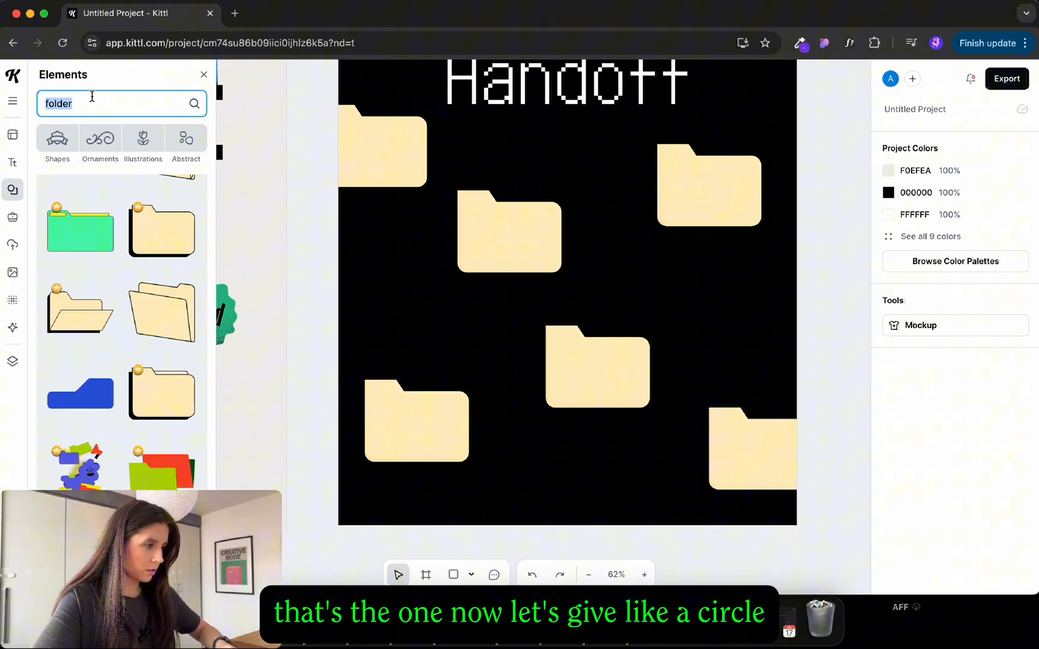
{"action": "type", "text": "circle"}
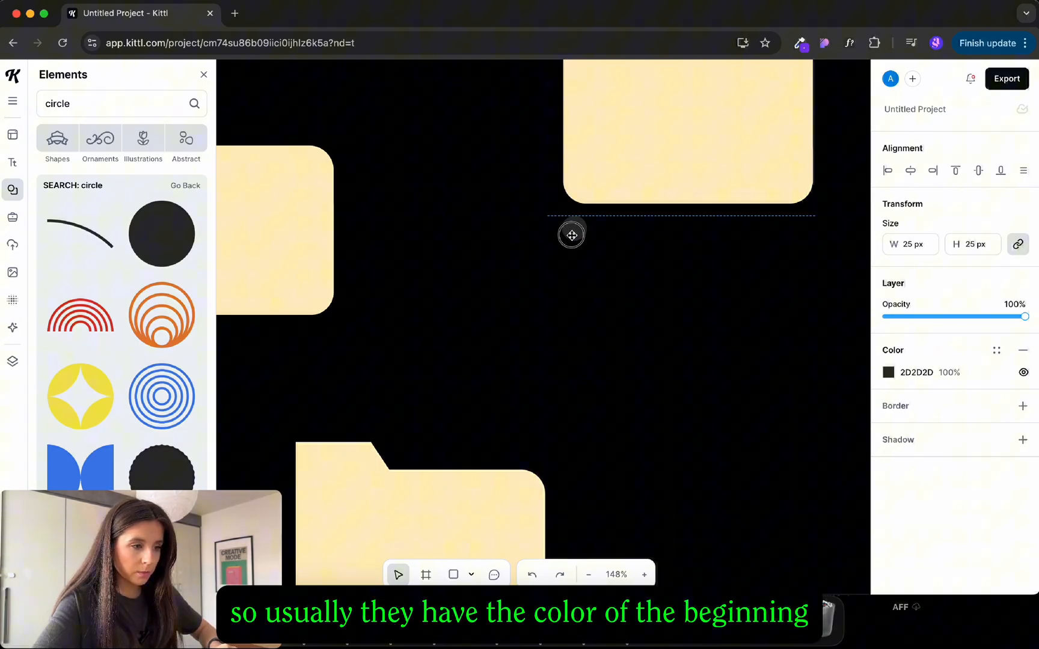
{"action": "left_click", "coordinate": [12, 162]}
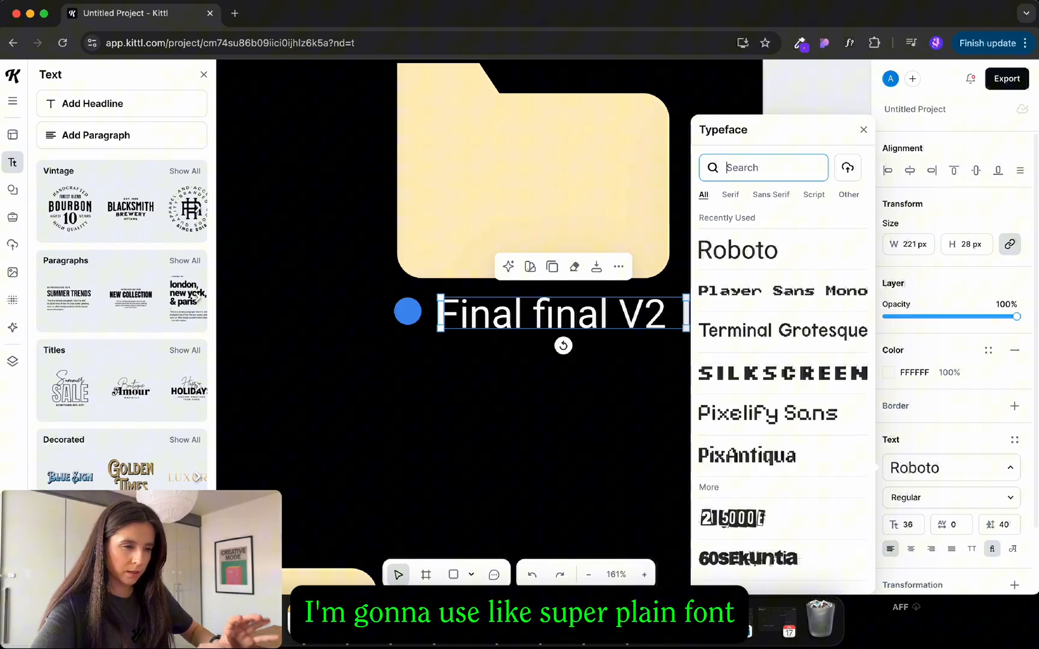
{"action": "type", "text": "time"}
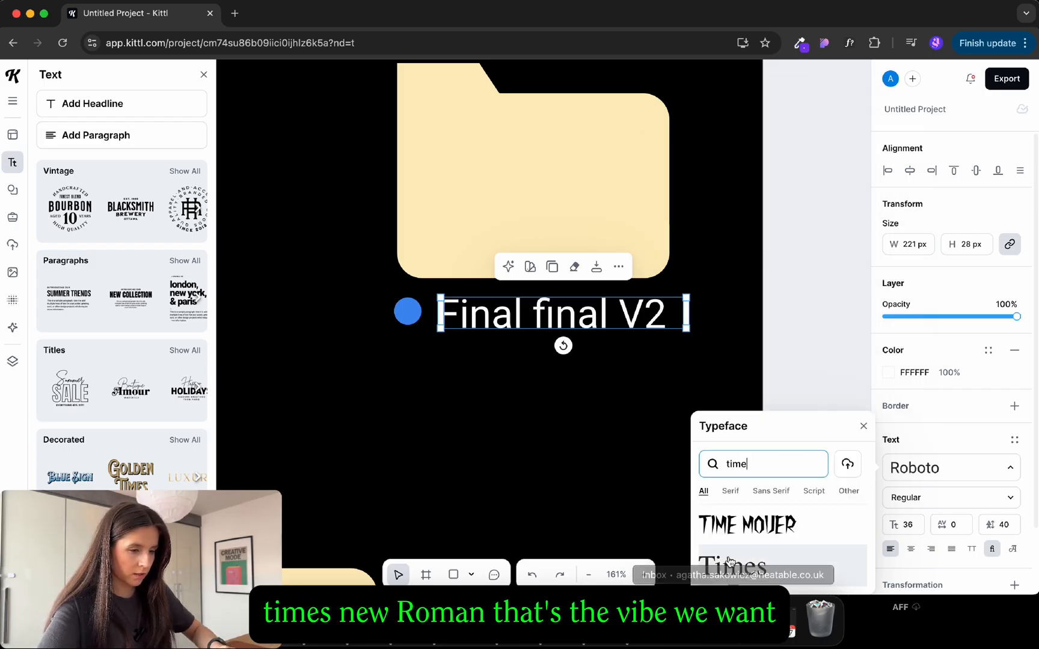
{"action": "left_click", "coordinate": [736, 566]}
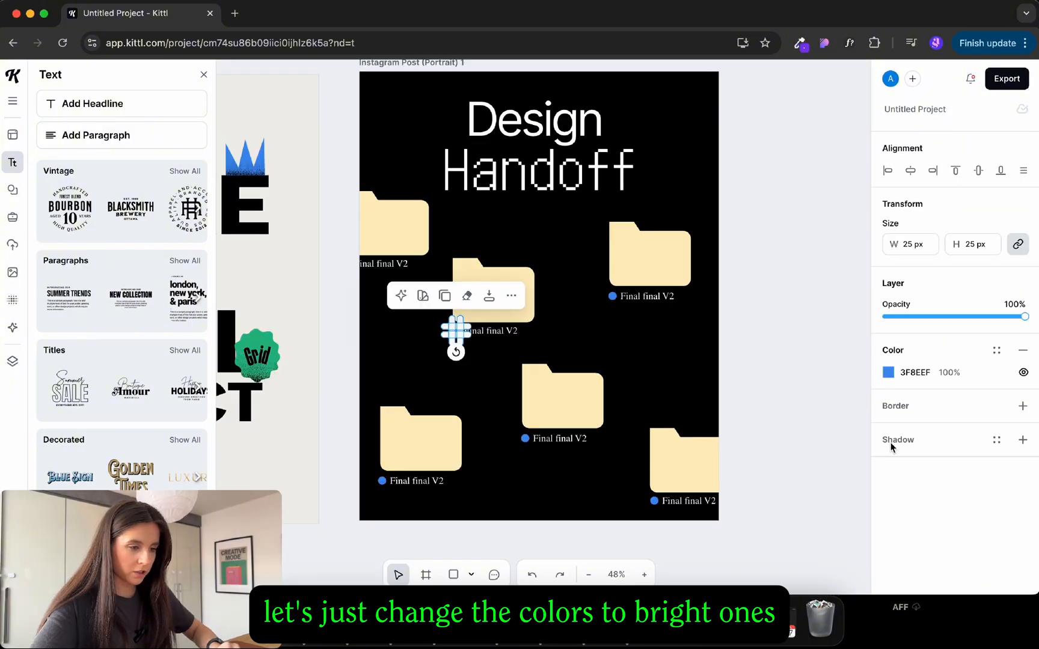
{"action": "right_click", "coordinate": [759, 579]}
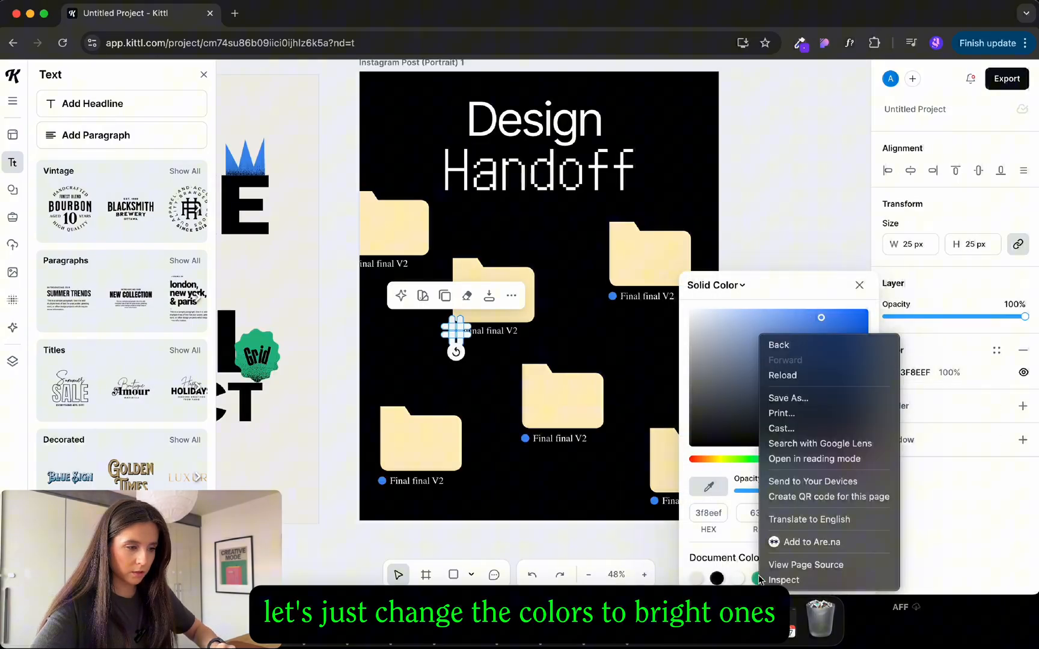
{"action": "left_click", "coordinate": [759, 579]}
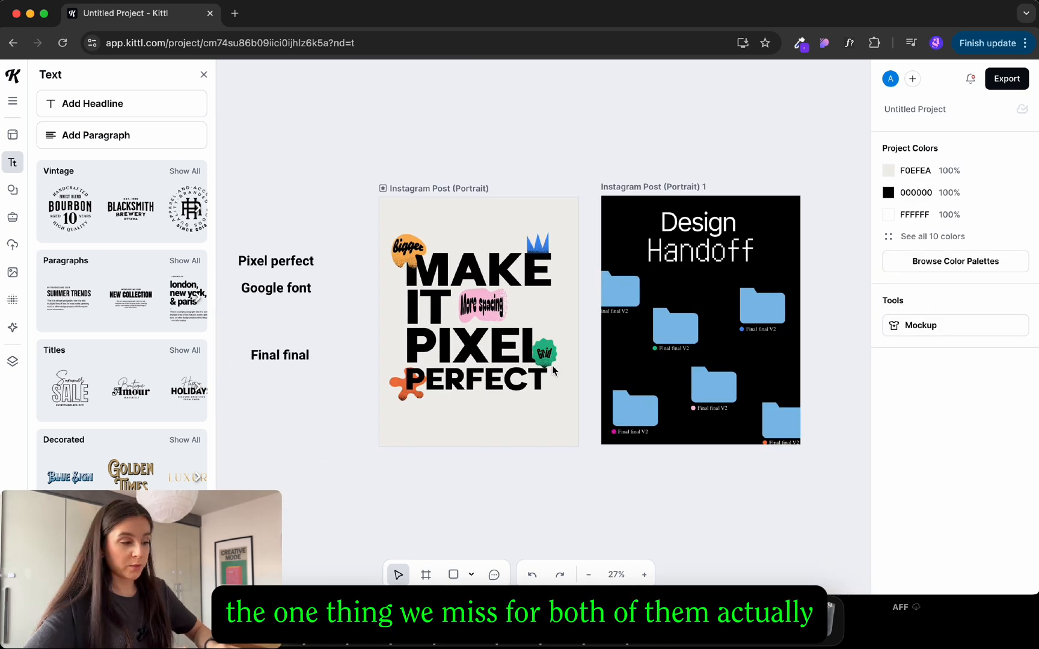
{"action": "mouse_move", "coordinate": [12, 294]}
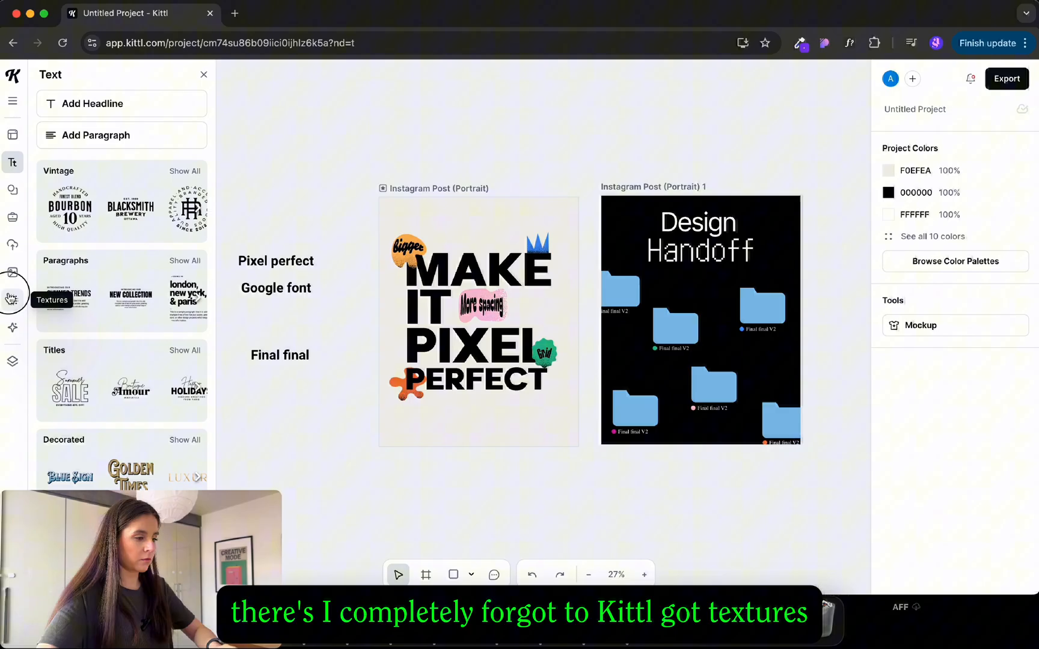
Browse the Textures library down to the full Grain Textures collection
{"action": "left_click", "coordinate": [12, 300]}
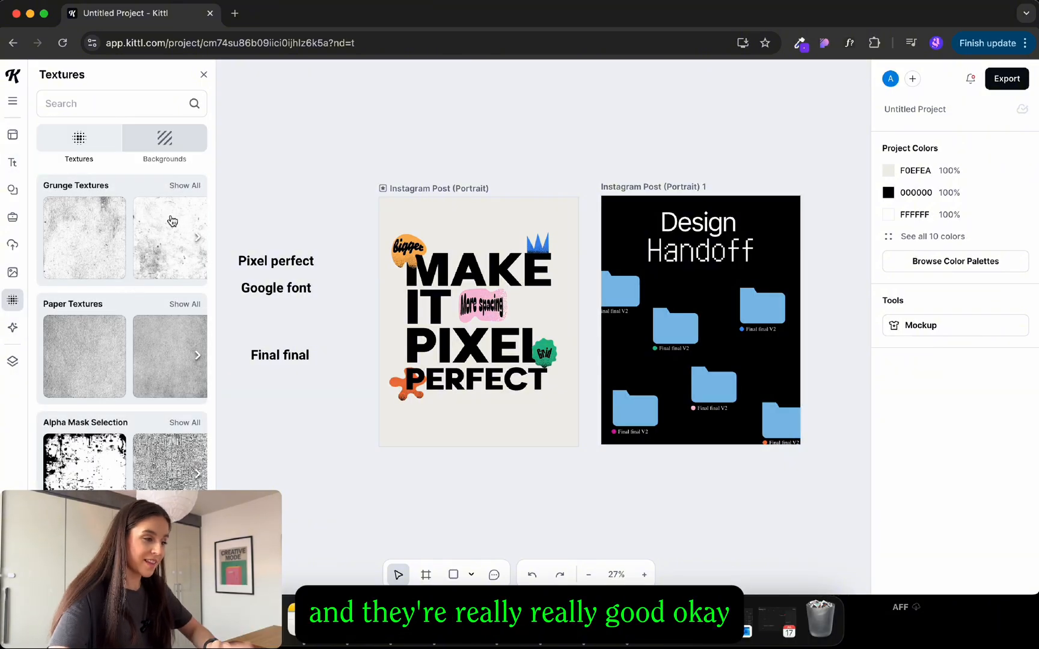
{"action": "scroll", "scroll_direction": "down", "scroll_amount": 3}
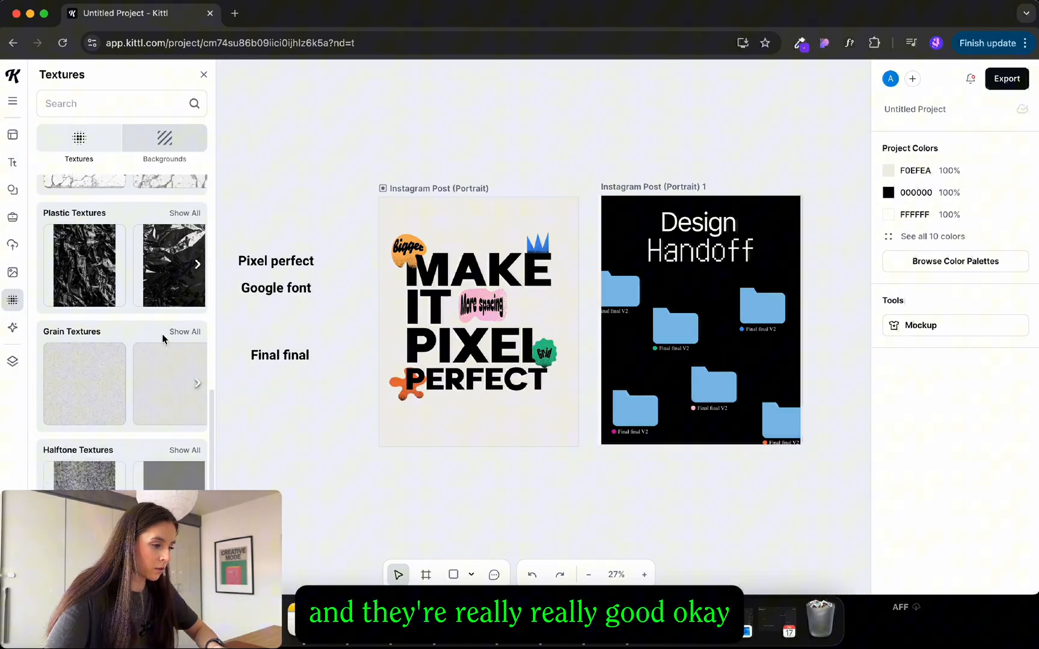
{"action": "left_click", "coordinate": [478, 321]}
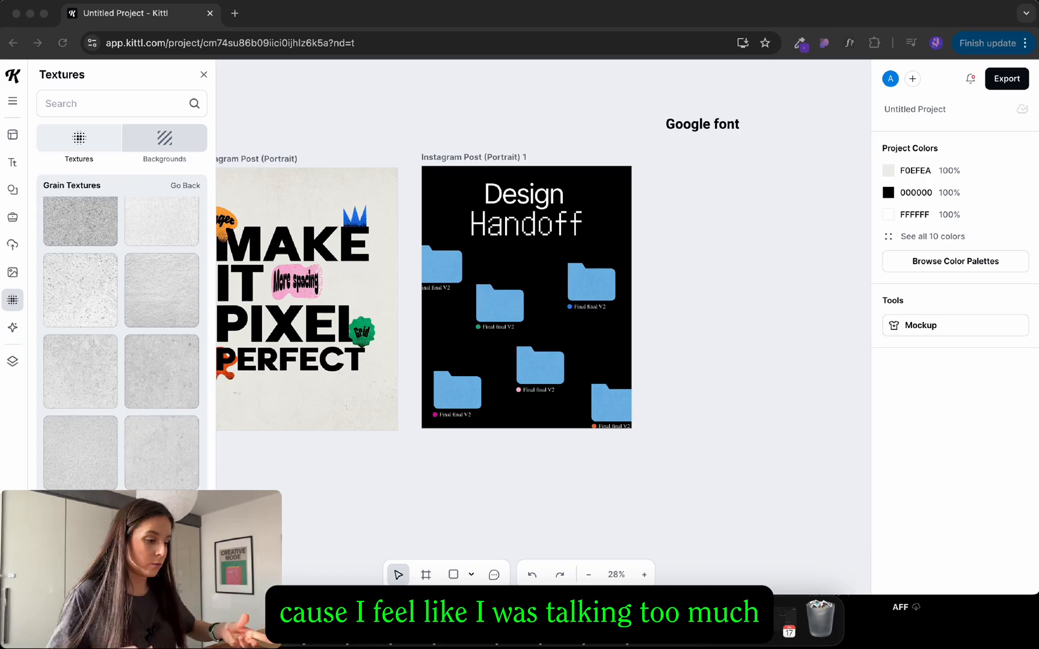
Add Artboard 3 with 'Google font wil be ok OK?' in a heavy rounded serif font
{"action": "left_click", "coordinate": [12, 135]}
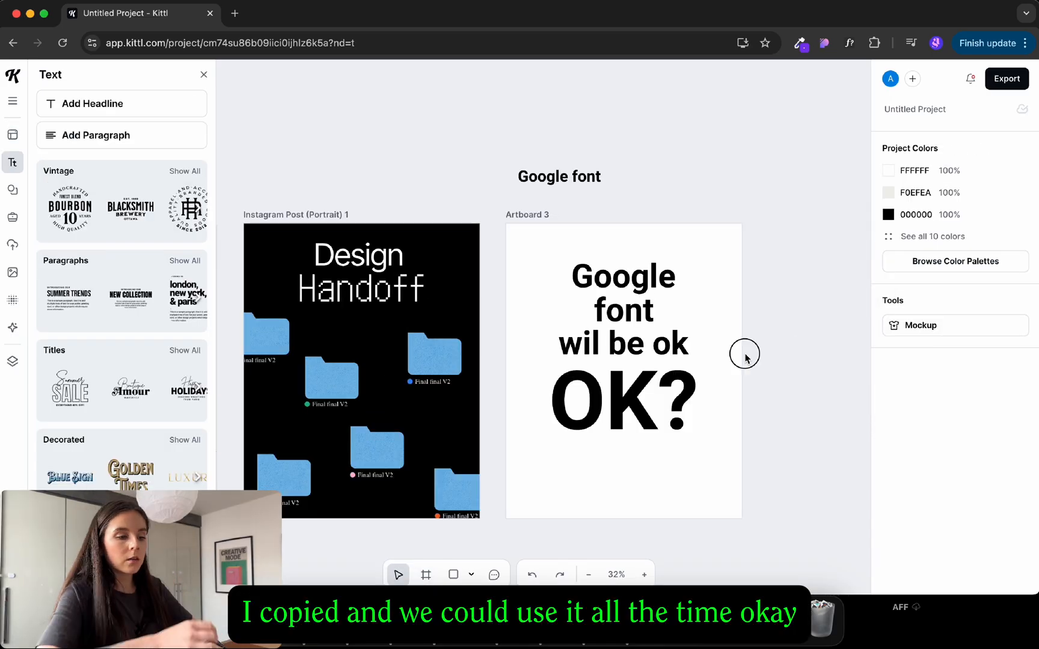
{"action": "left_click", "coordinate": [623, 308]}
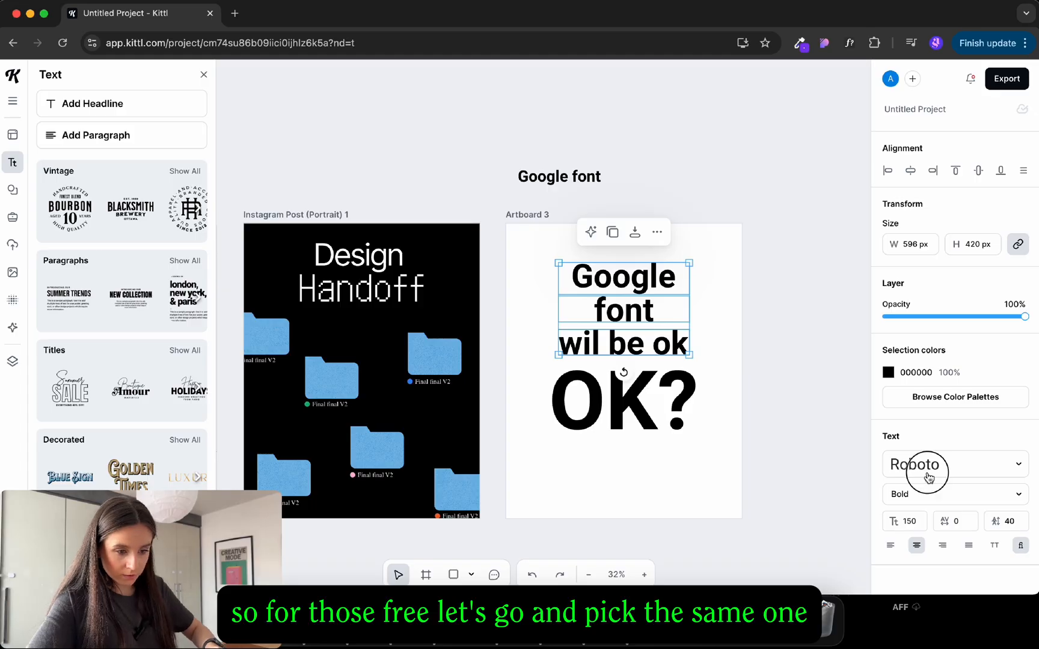
{"action": "left_click", "coordinate": [929, 465]}
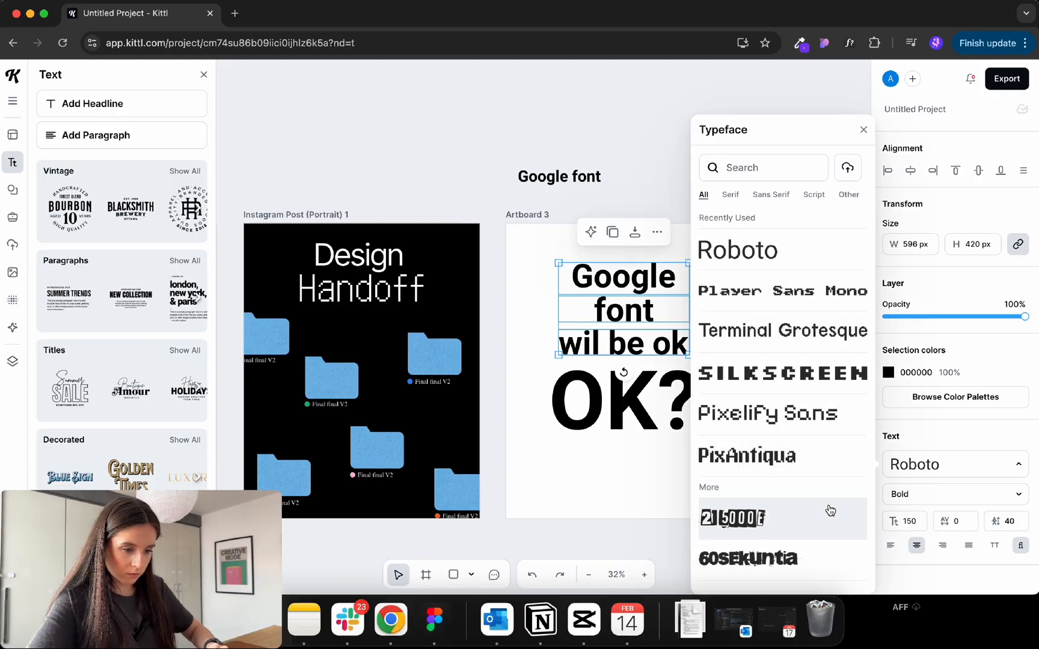
{"action": "left_click", "coordinate": [730, 195]}
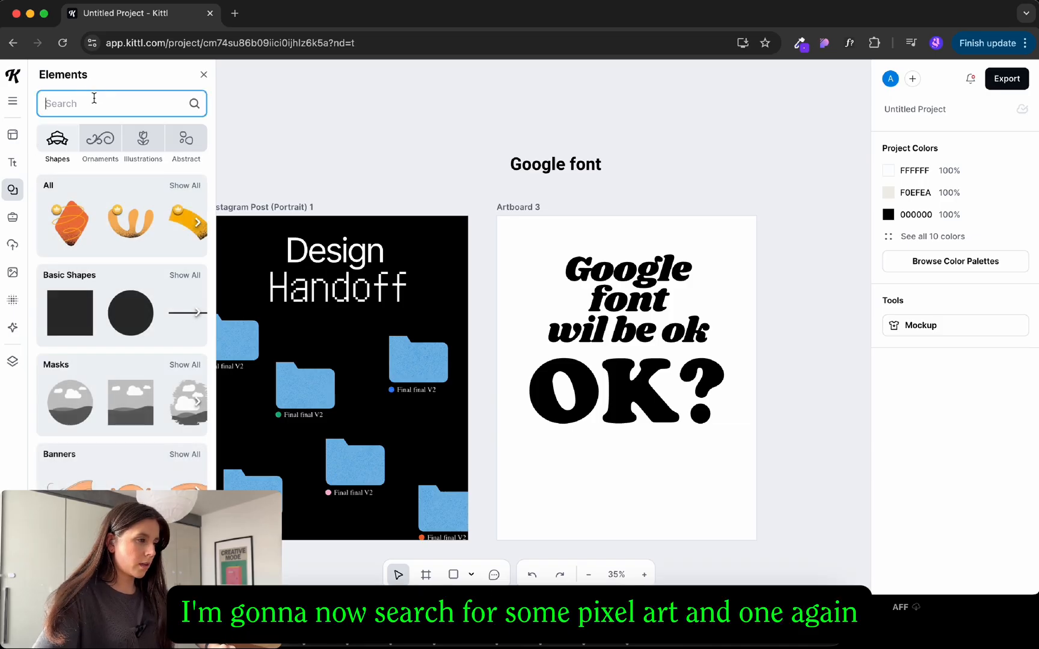
Search elements for 'pixel' icons and recolour the headline text off-white
{"action": "type", "text": "pixel"}
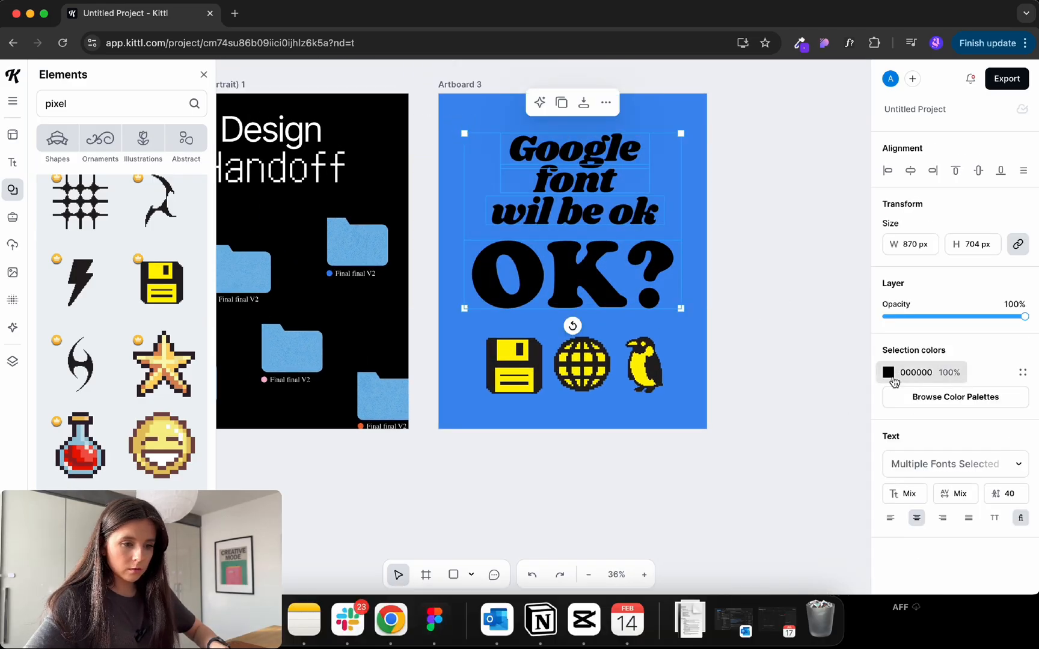
{"action": "left_click", "coordinate": [889, 372]}
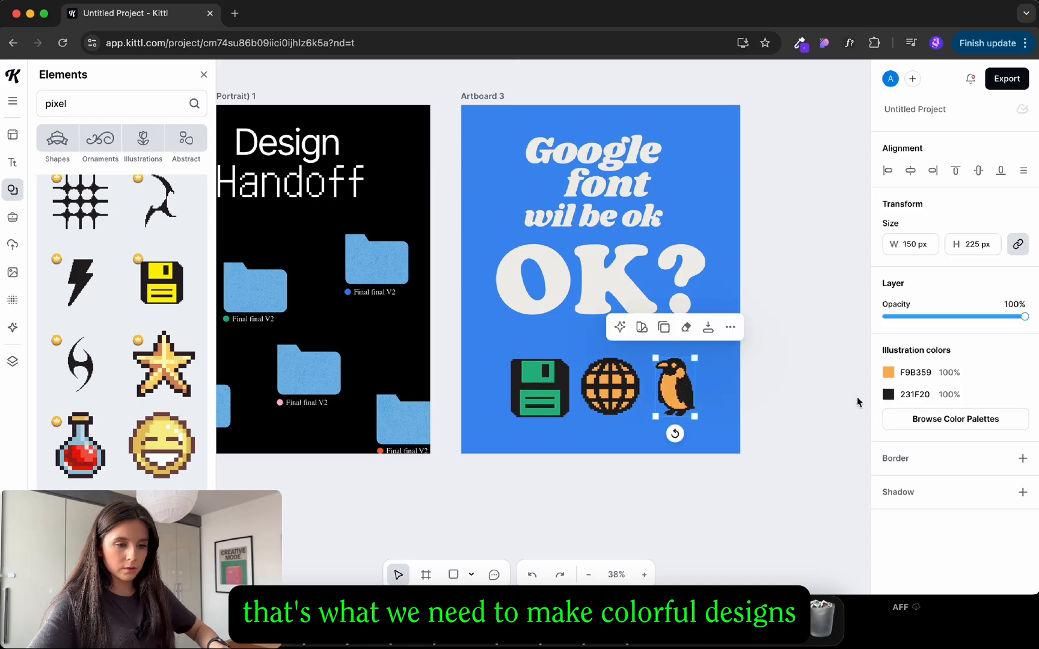
{"action": "left_click", "coordinate": [547, 522]}
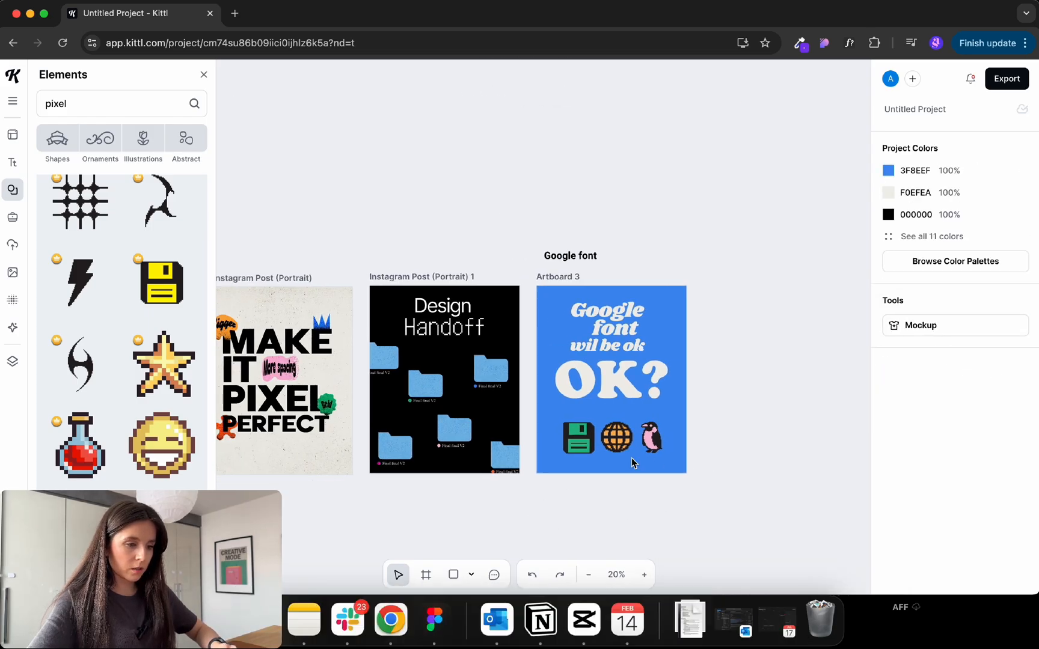
Move the penguin between the floppy disk and globe, then select all three icons
{"action": "left_click", "coordinate": [655, 437]}
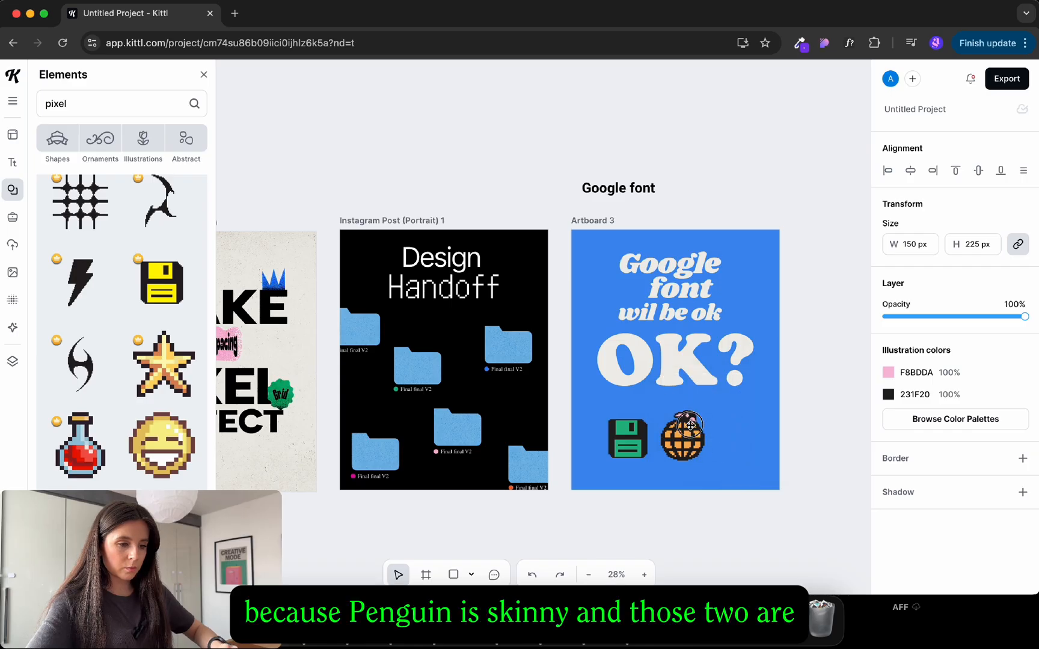
{"action": "left_click", "coordinate": [682, 437]}
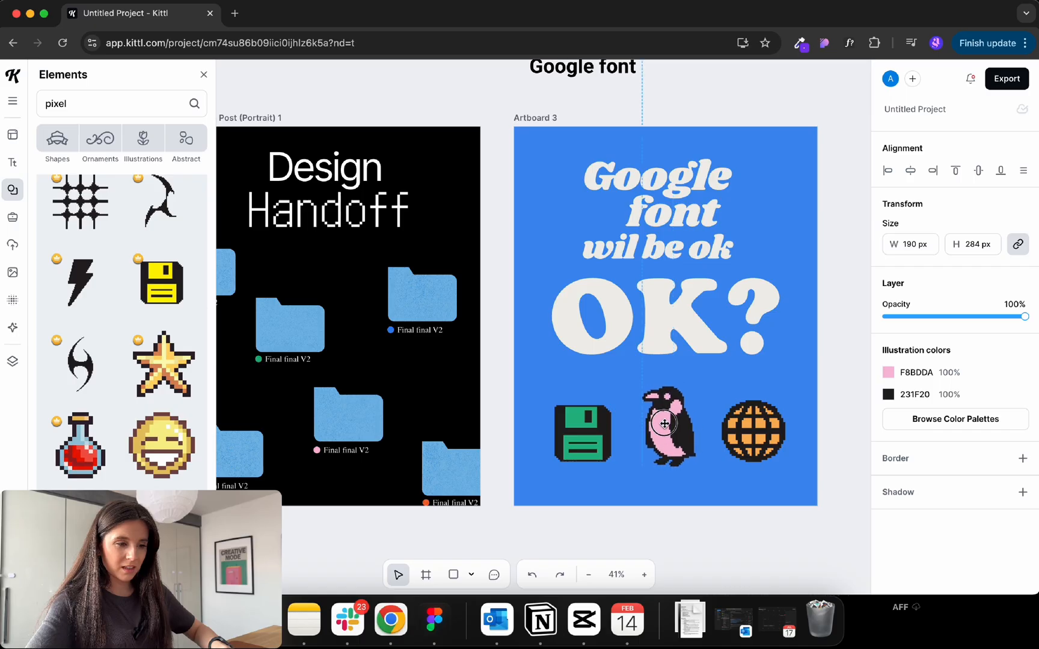
{"action": "left_click", "coordinate": [582, 434]}
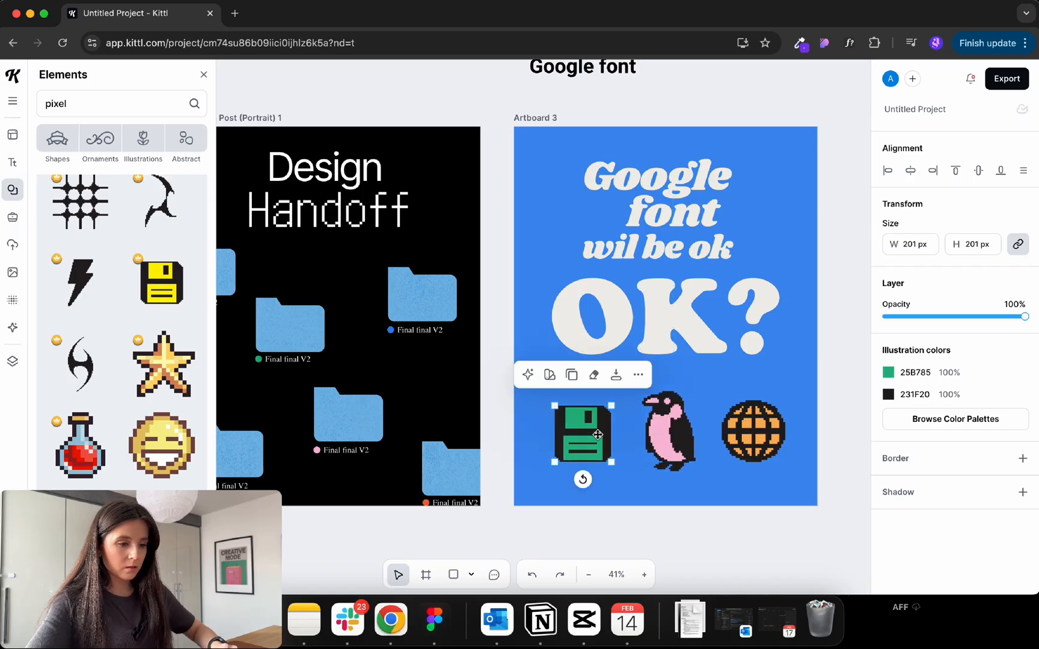
{"action": "left_click", "coordinate": [751, 434]}
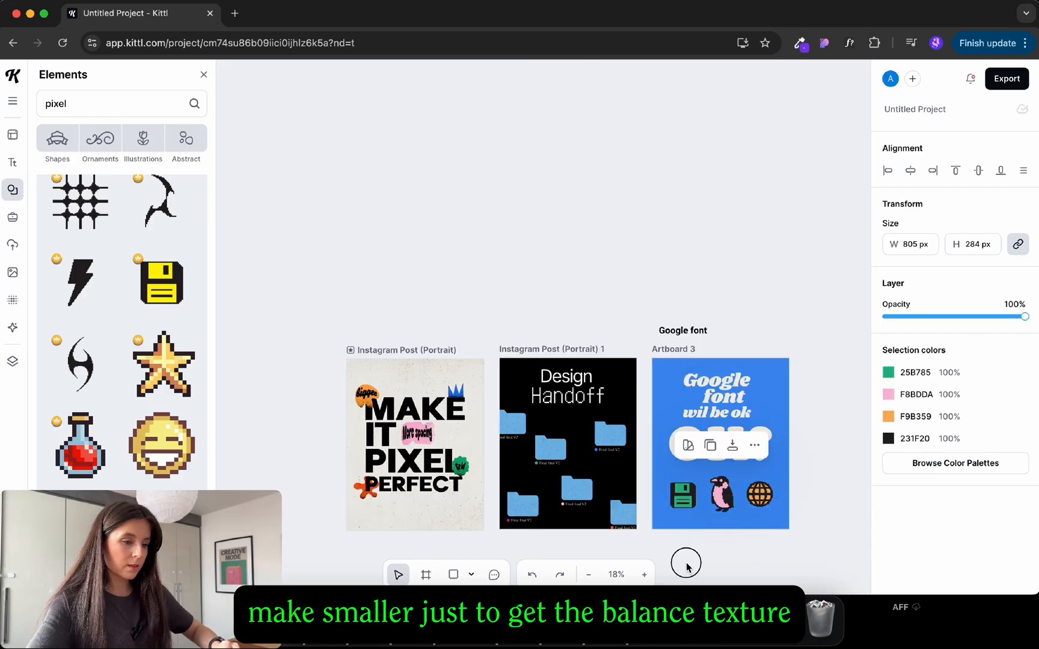
{"action": "left_click", "coordinate": [12, 300]}
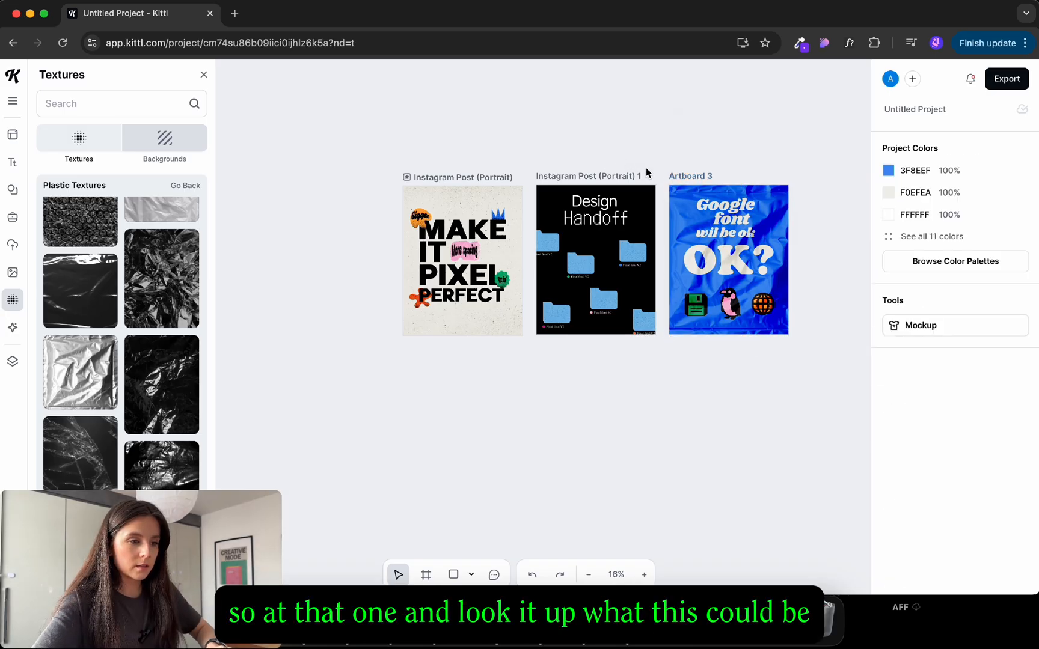
Preview the blue post on the Pillows sofa mockup
{"action": "left_click", "coordinate": [921, 325]}
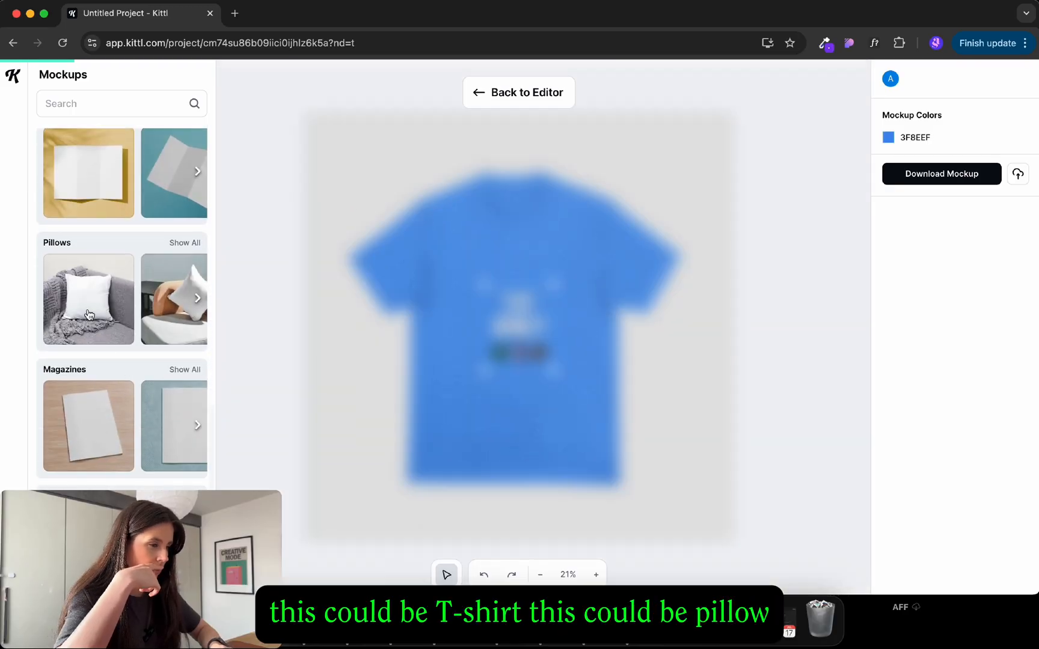
{"action": "left_click", "coordinate": [89, 299]}
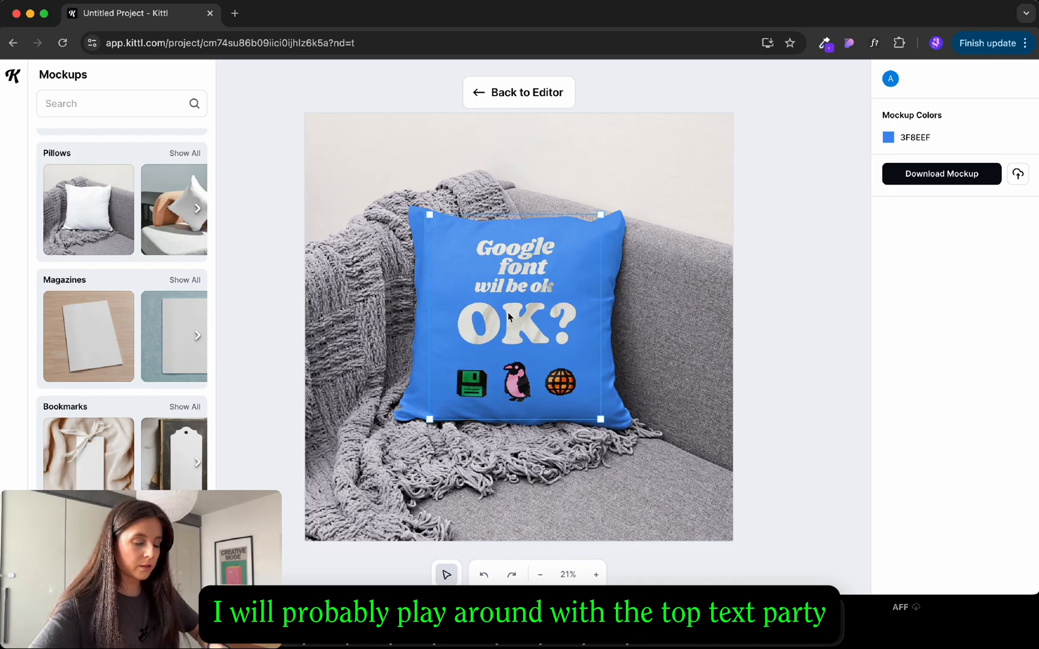
{"action": "left_click", "coordinate": [604, 497]}
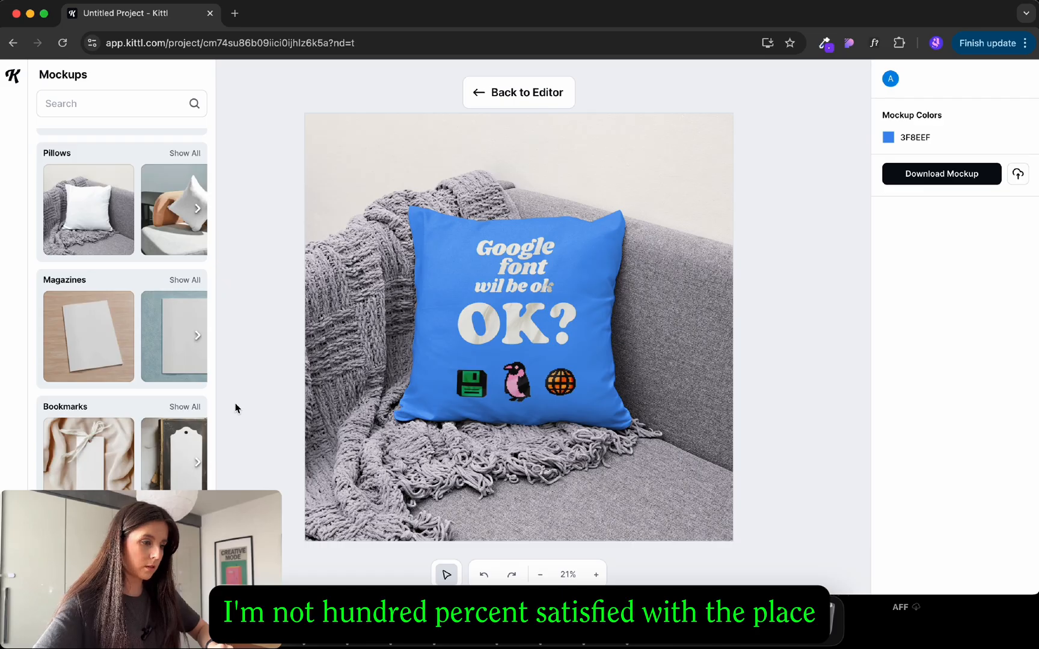
{"action": "mouse_move", "coordinate": [461, 418]}
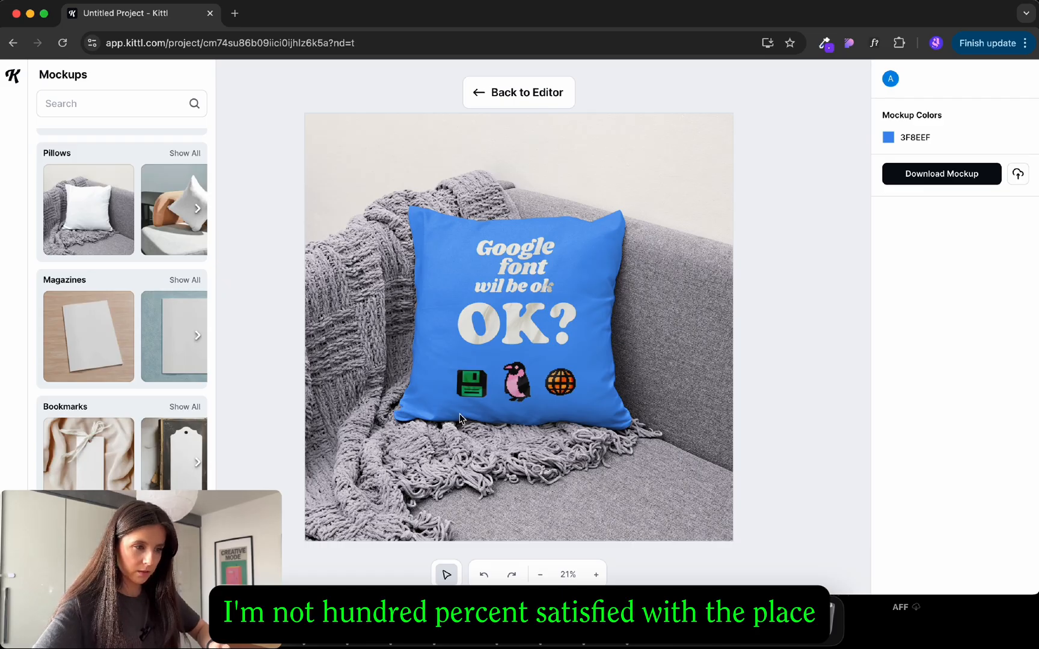
{"action": "mouse_move", "coordinate": [376, 336]}
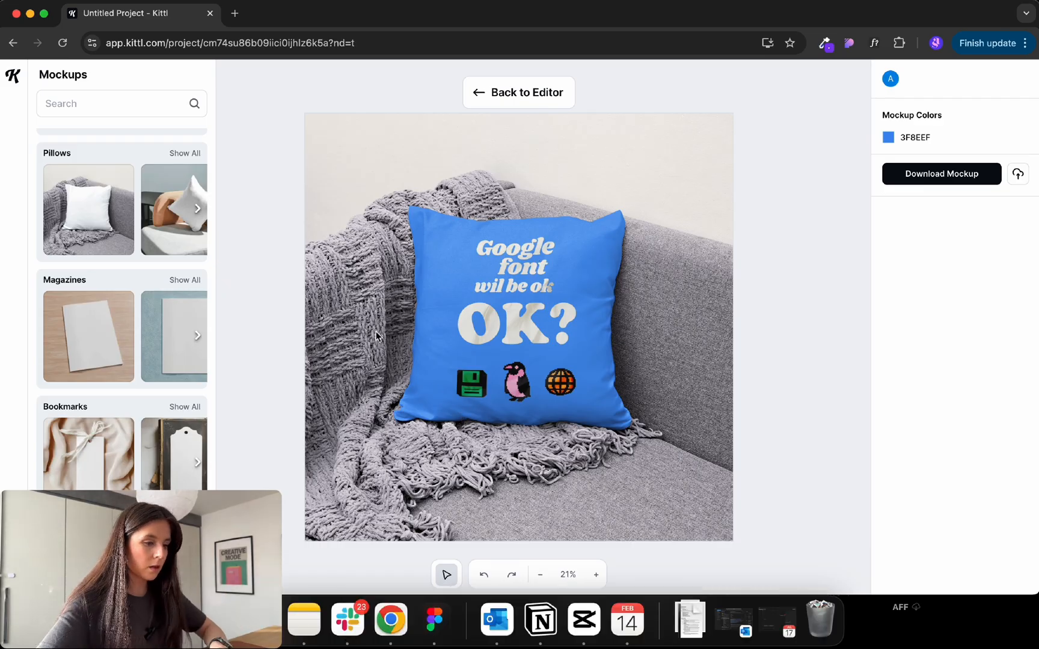
{"action": "scroll", "scroll_direction": "down", "scroll_amount": 3}
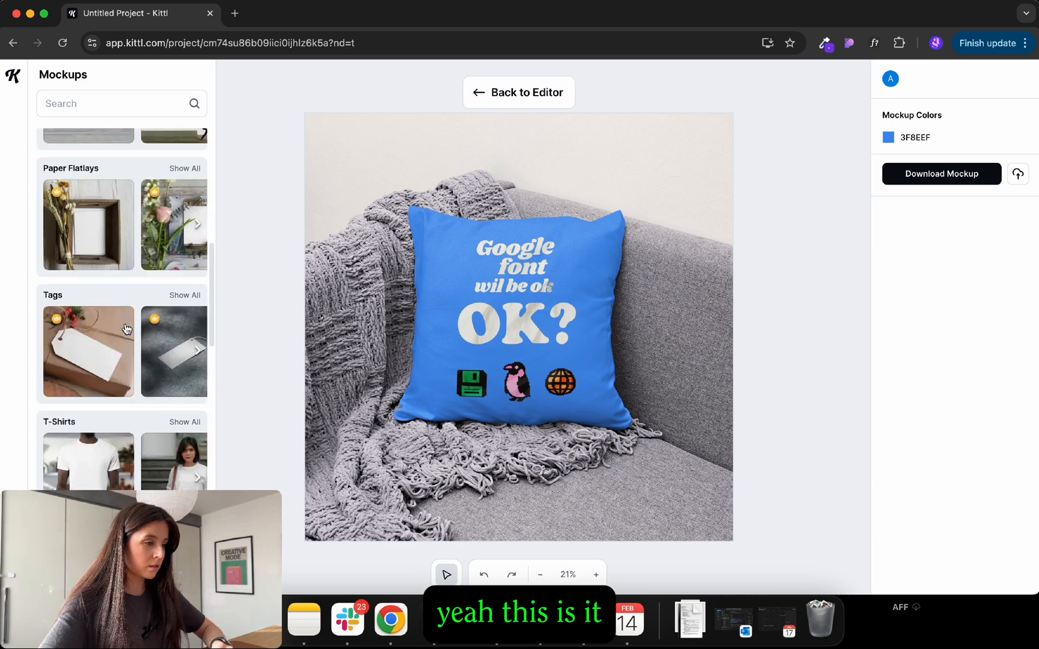
{"action": "scroll", "scroll_direction": "up", "scroll_amount": 3}
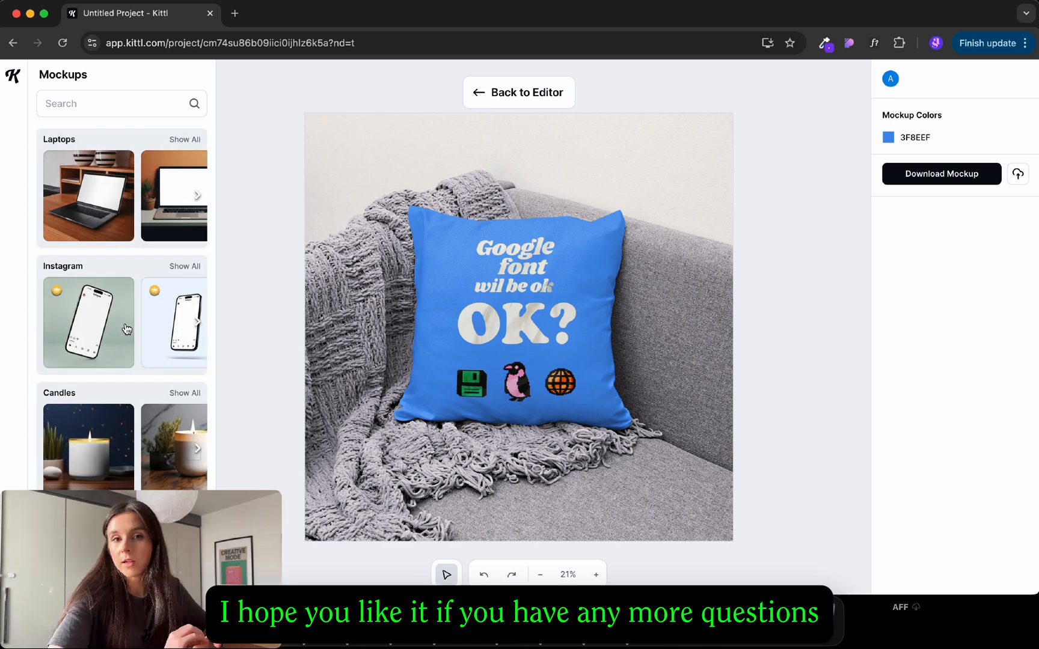